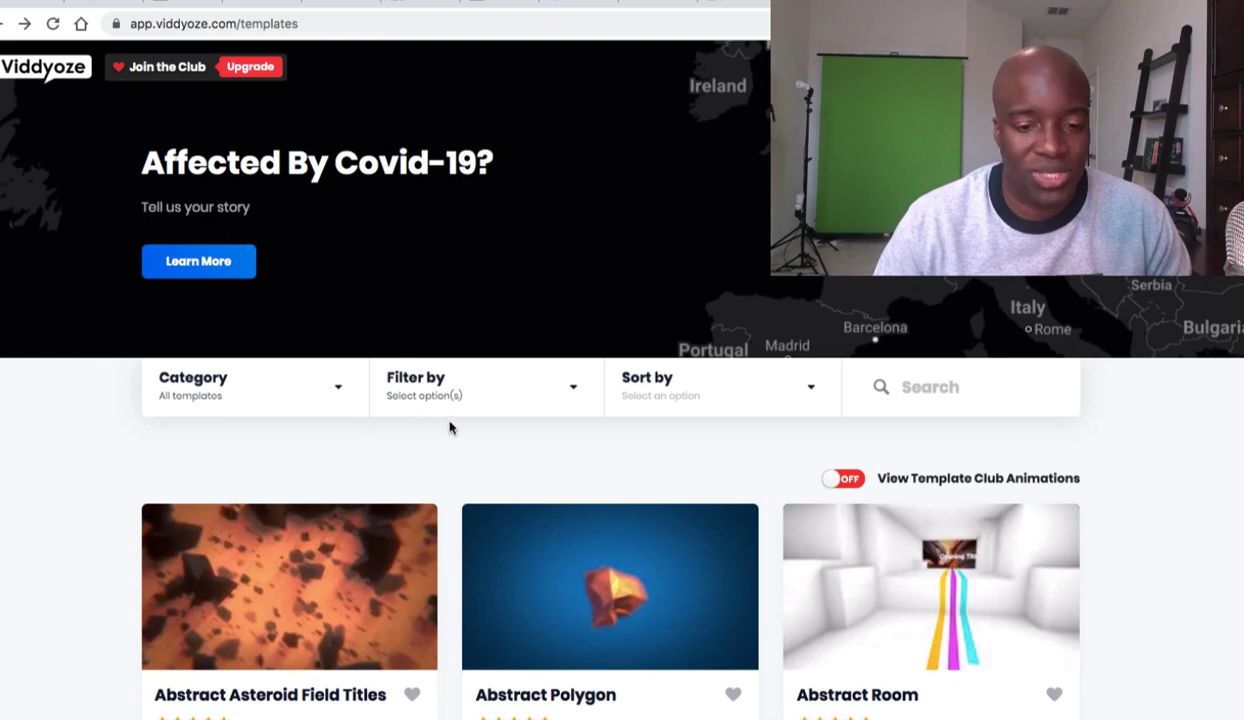
mouse_move(483, 457)
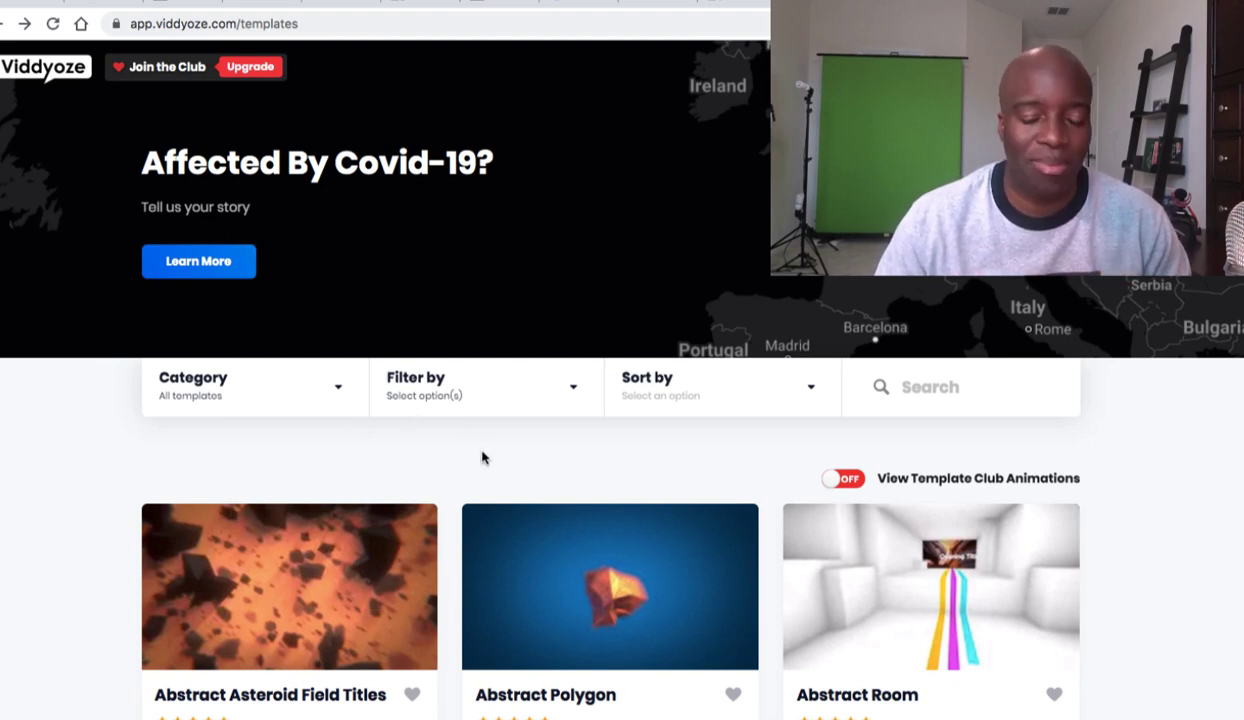
Show the template category list with Alpha, Intro, Logo and Transition counts
scroll(down, 3)
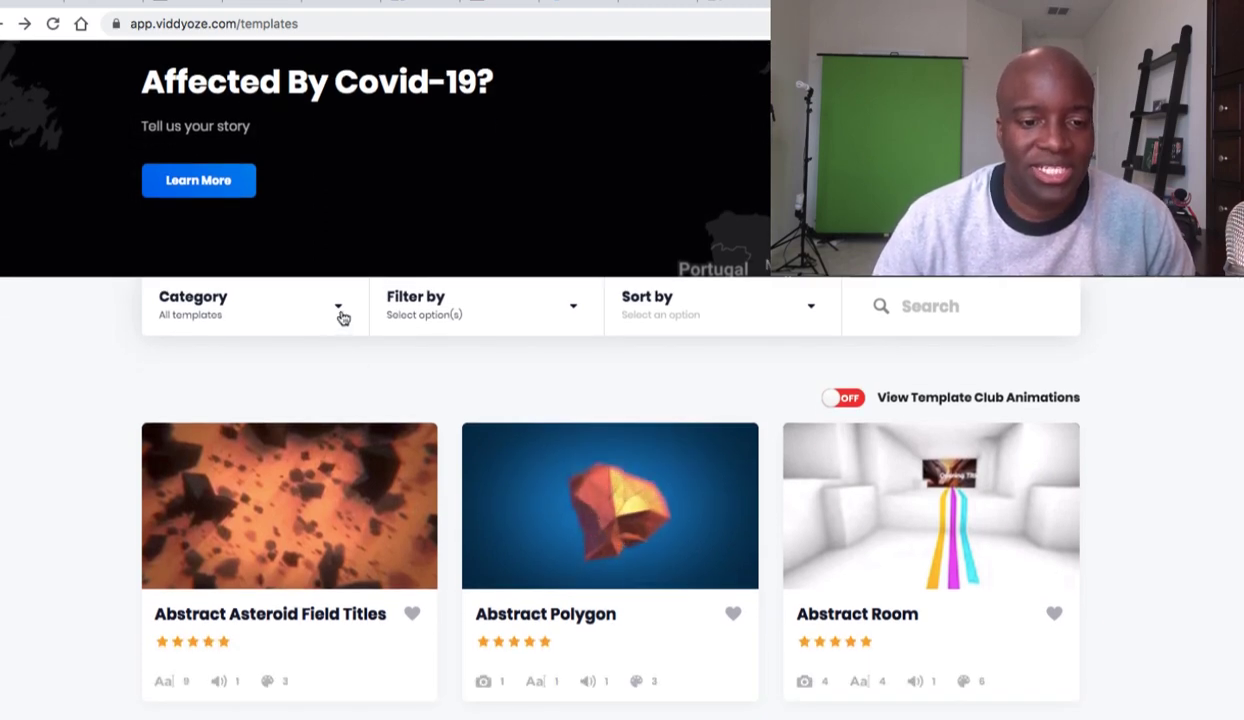
click(337, 306)
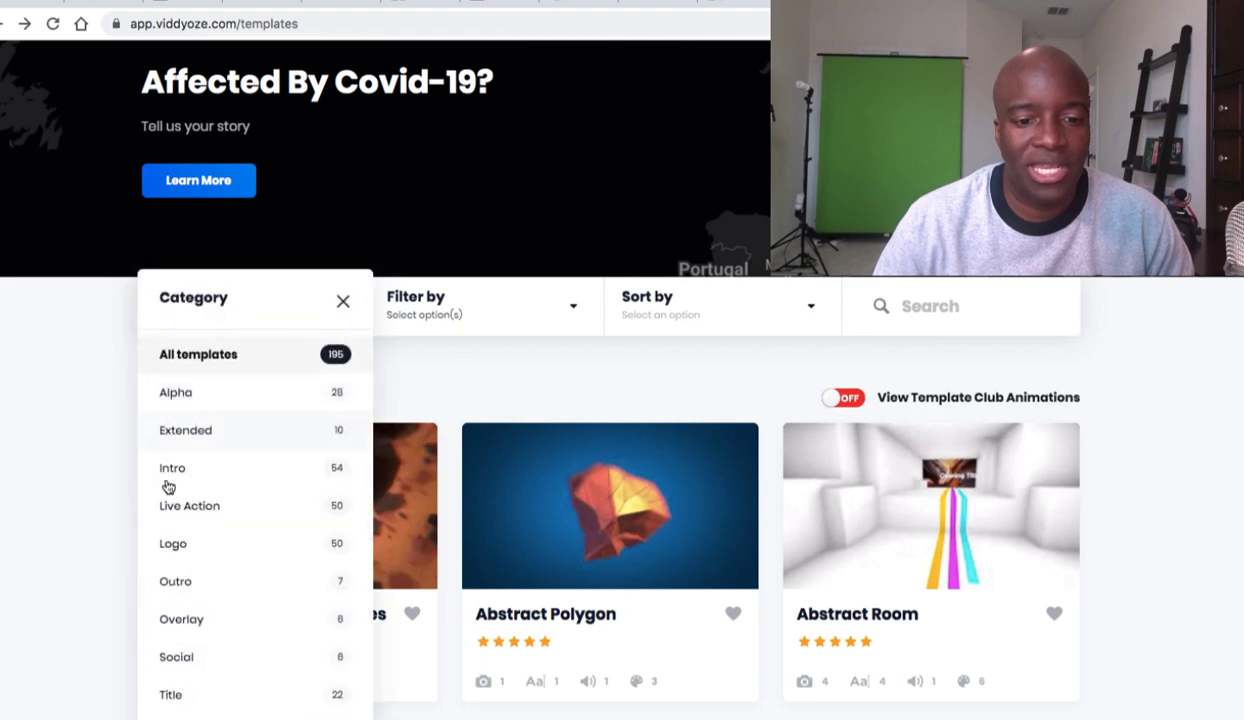
mouse_move(225, 652)
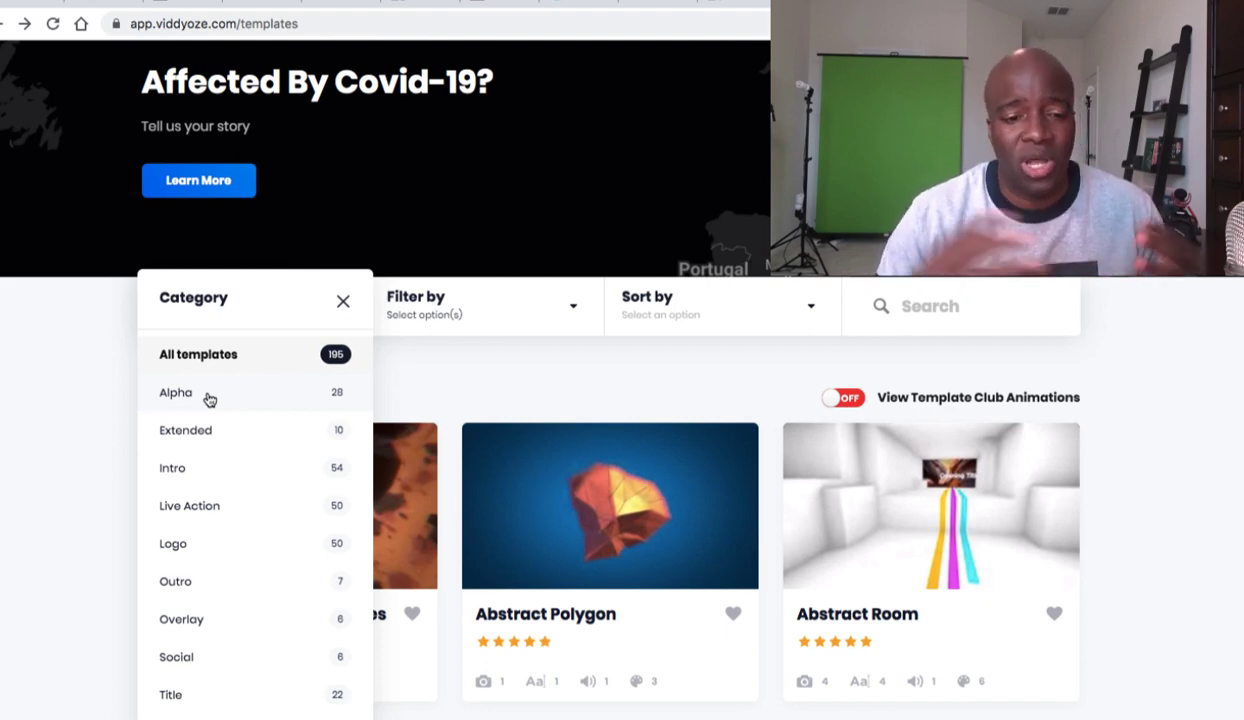
scroll(down, 3)
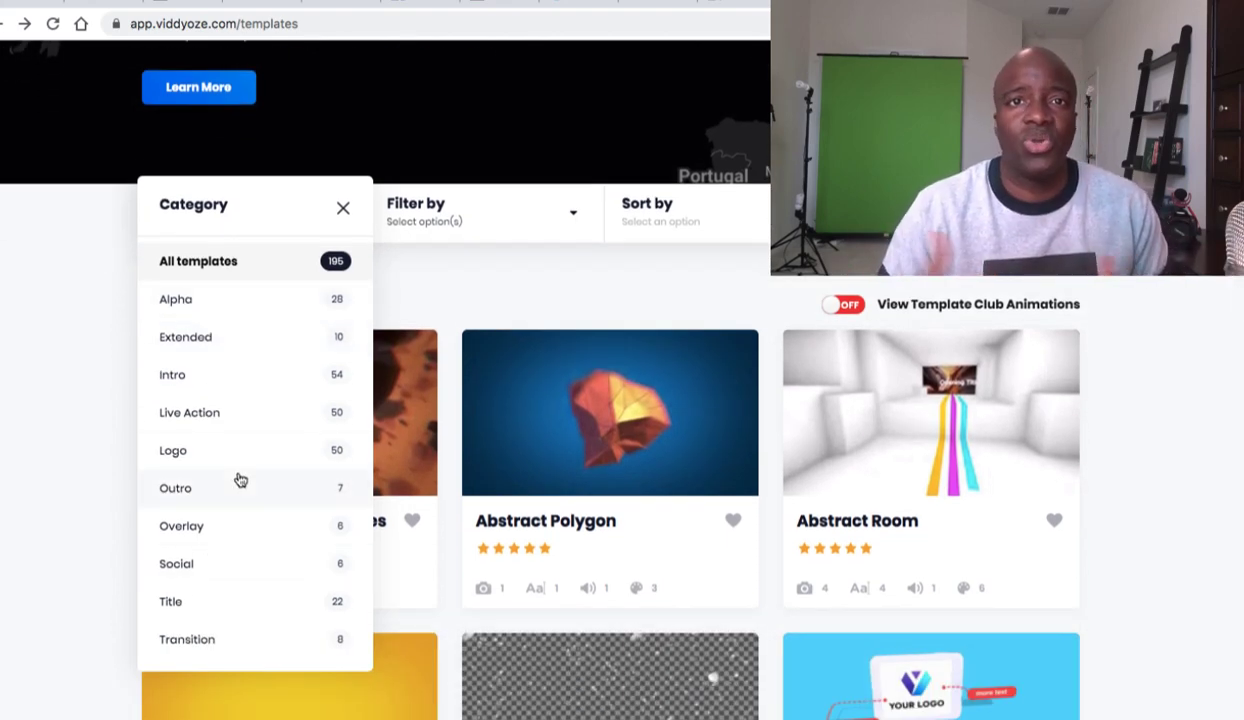
scroll(up, 3)
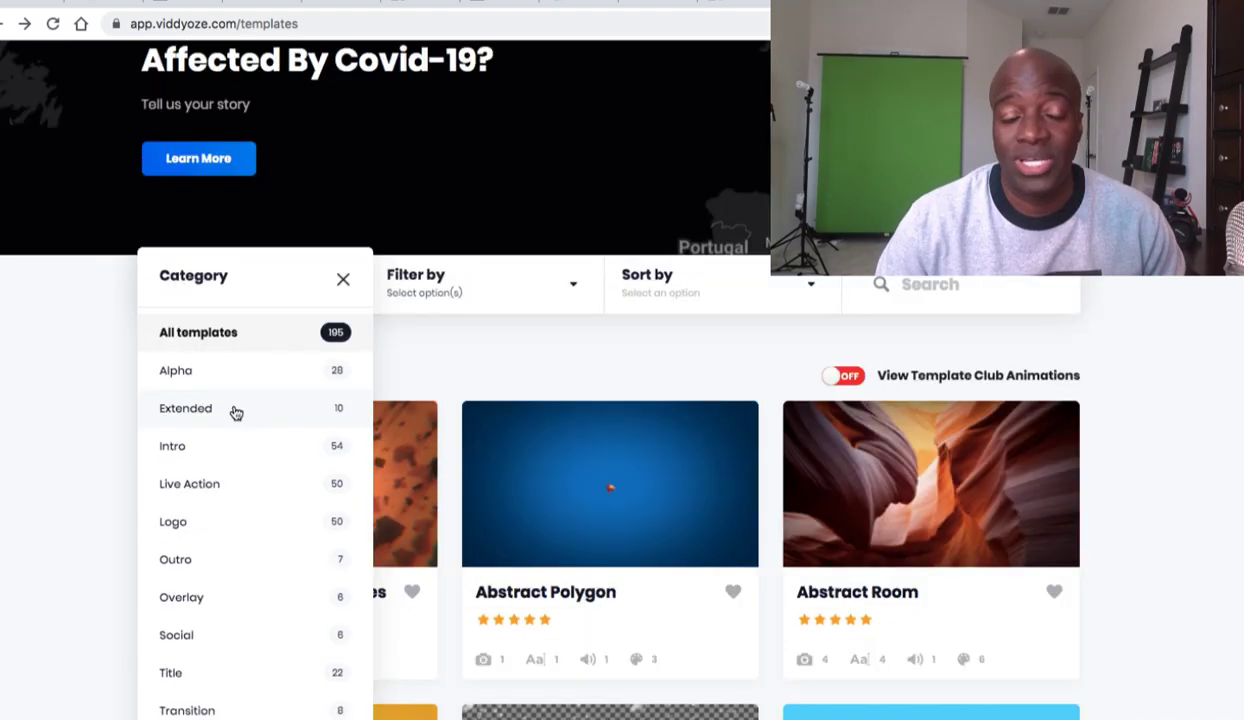
mouse_move(211, 705)
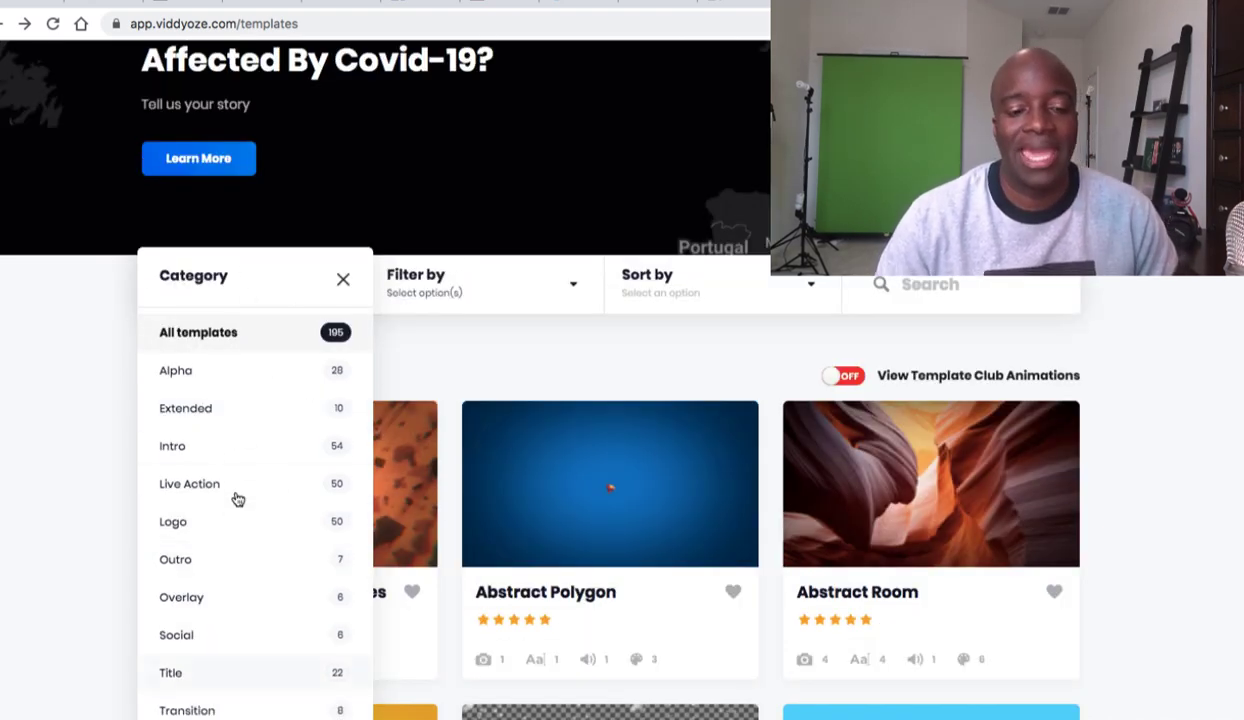
click(176, 370)
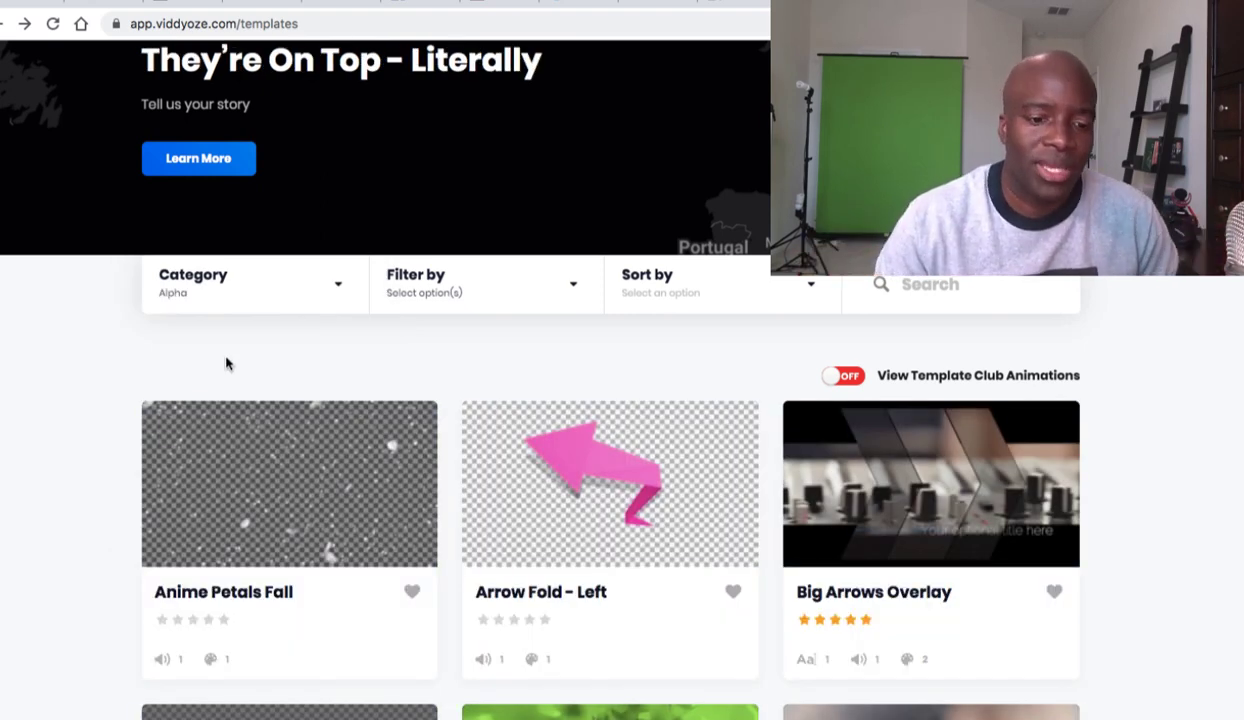
scroll(down, 3)
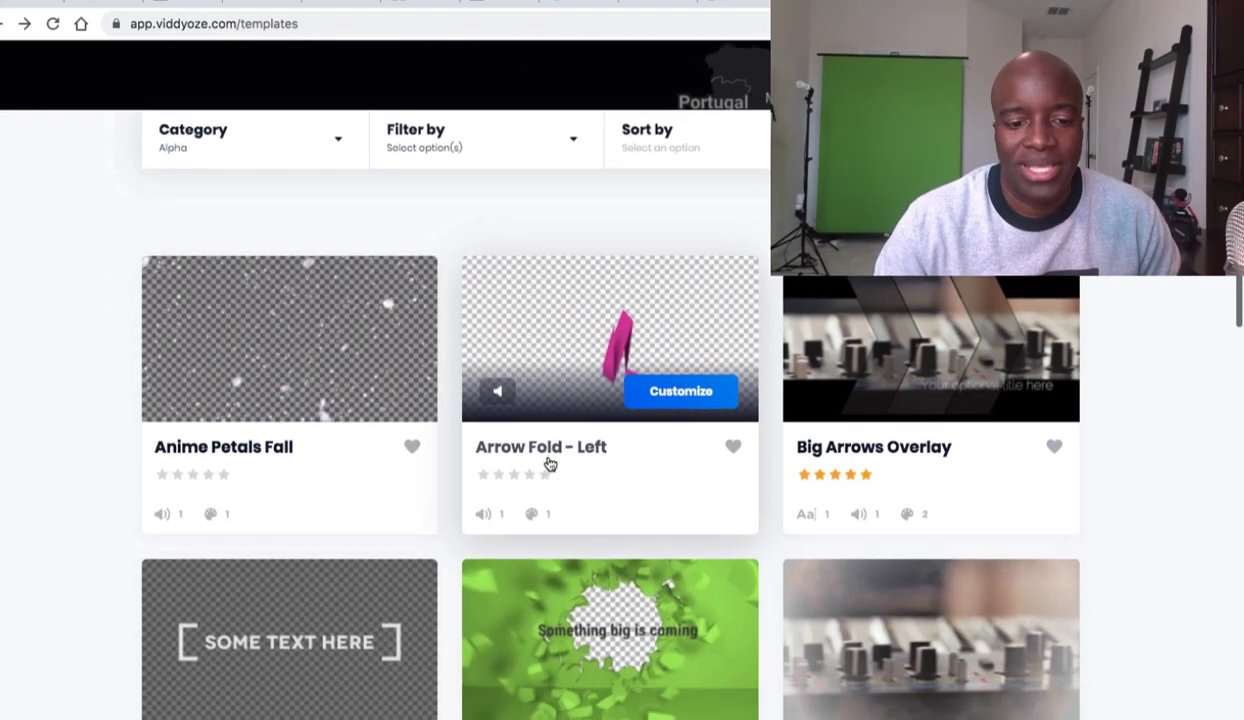
scroll(down, 3)
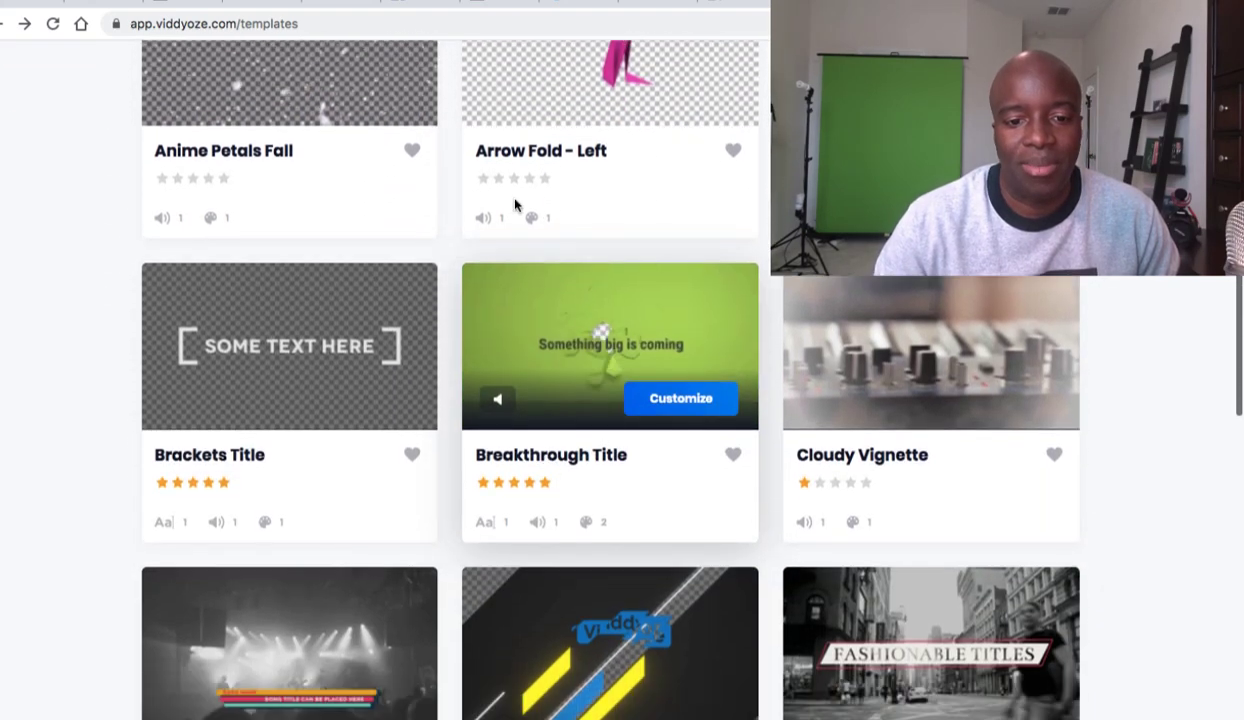
mouse_move(313, 345)
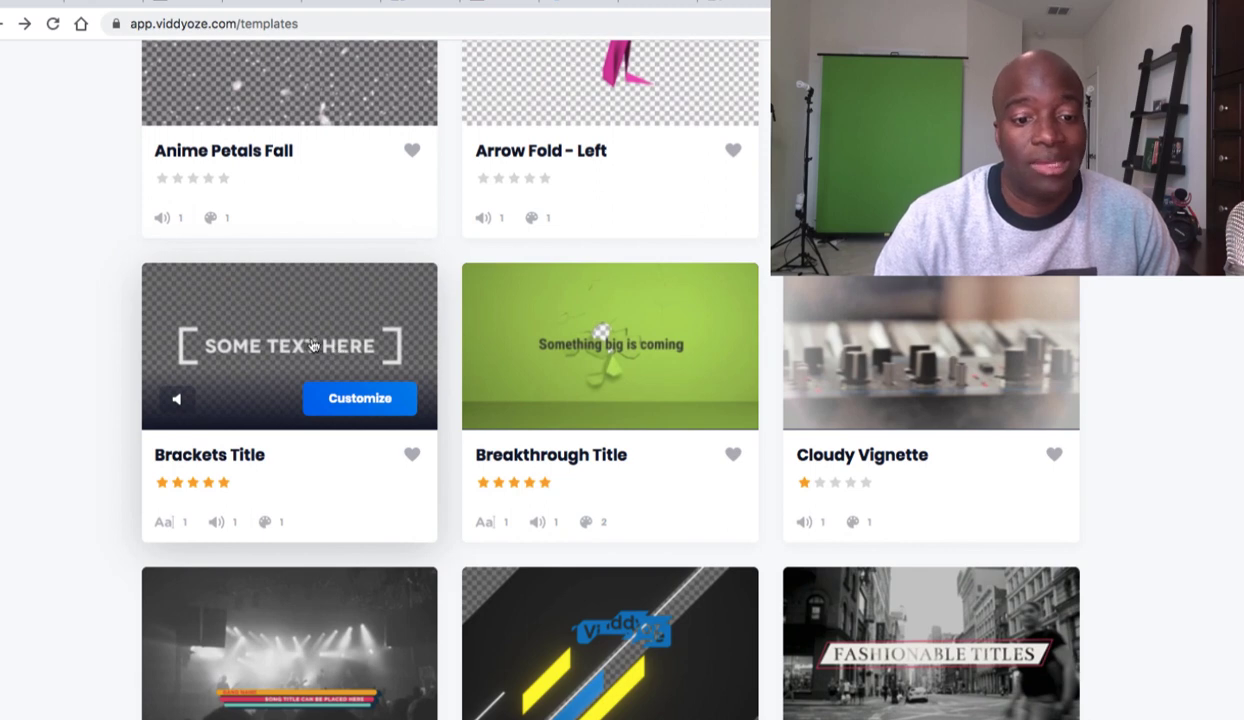
mouse_move(194, 443)
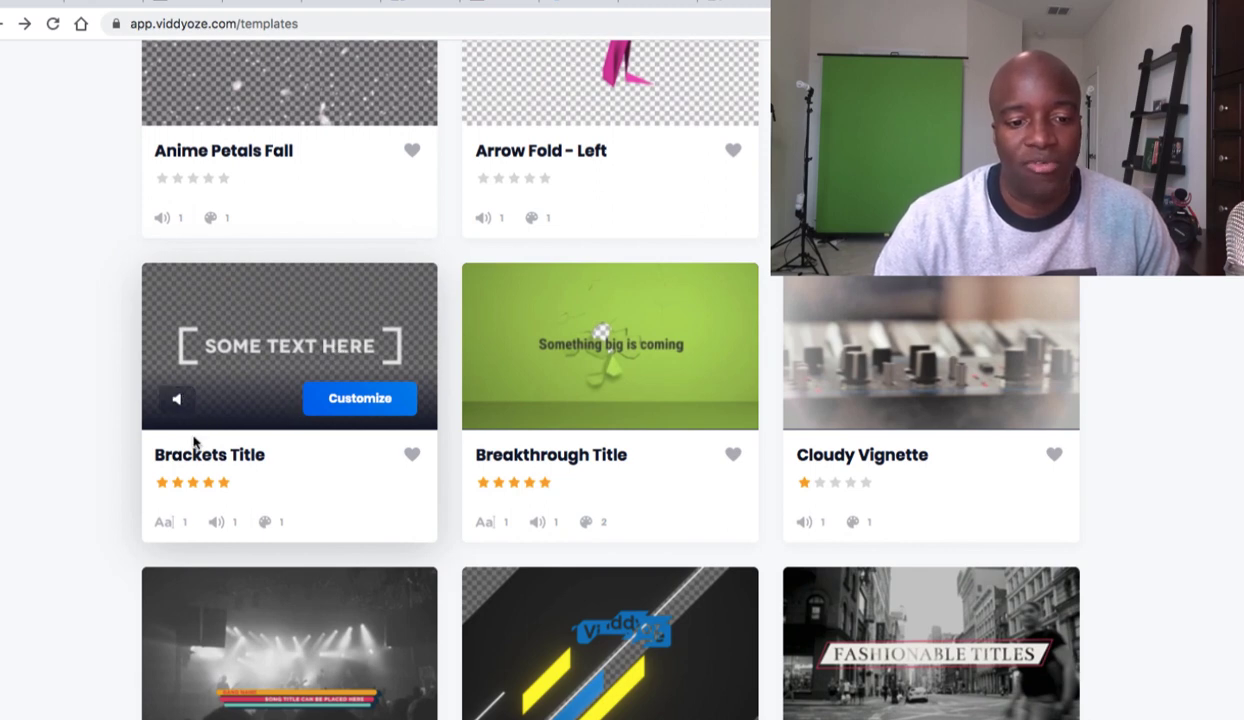
click(177, 399)
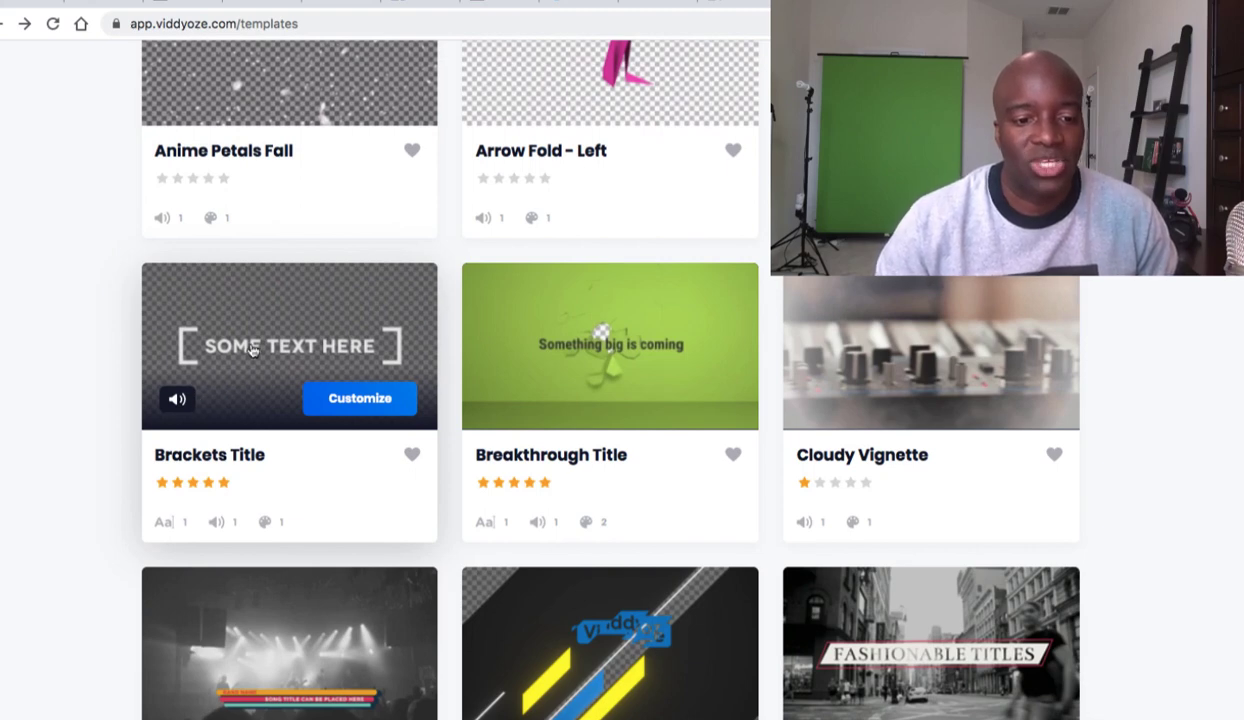
mouse_move(360, 400)
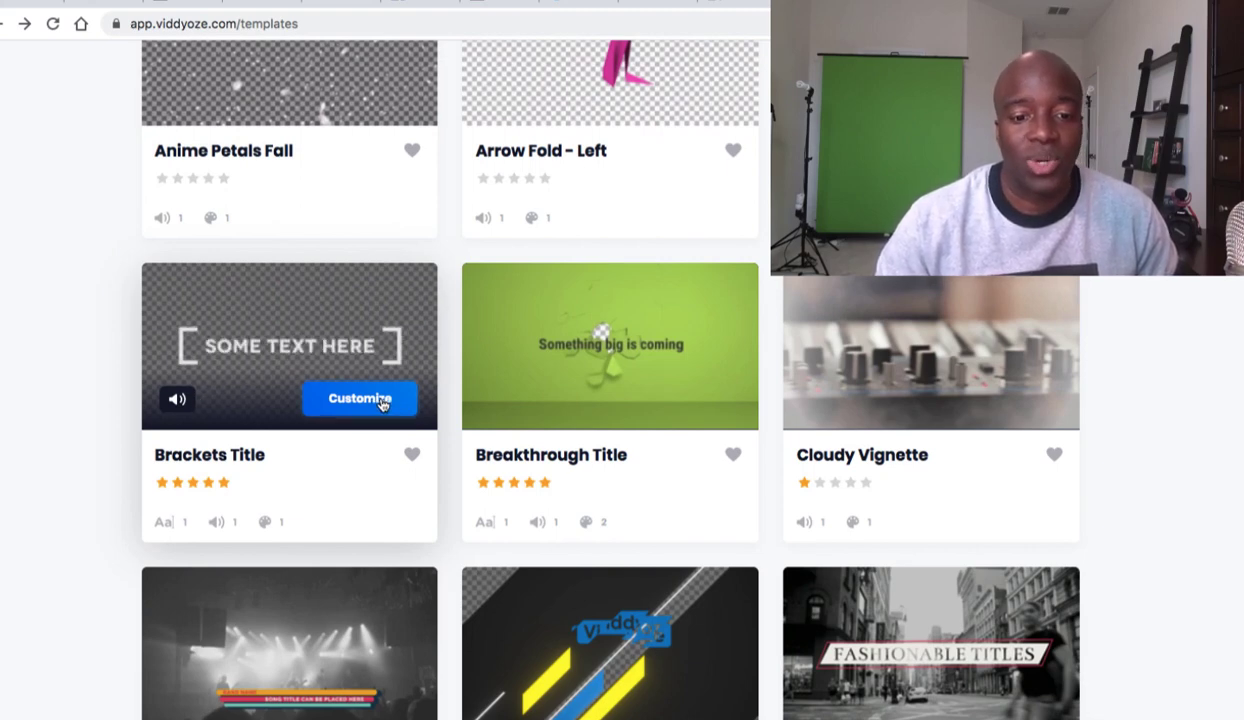
click(359, 398)
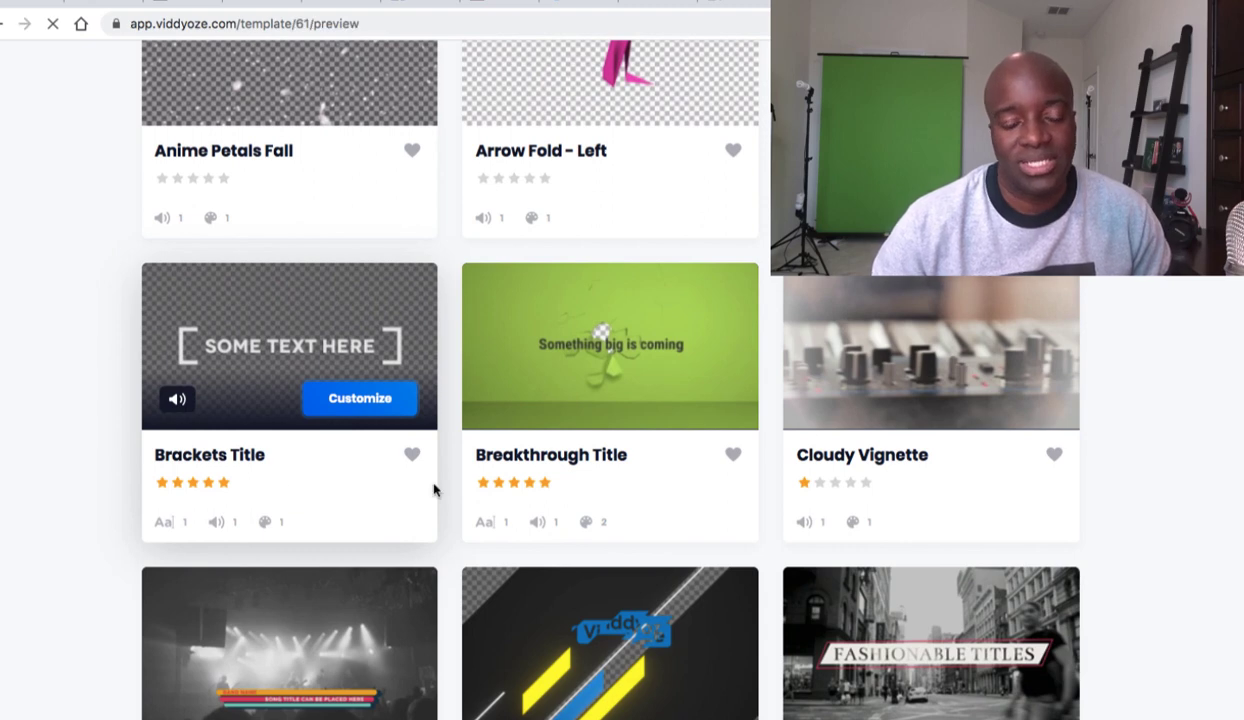
click(359, 398)
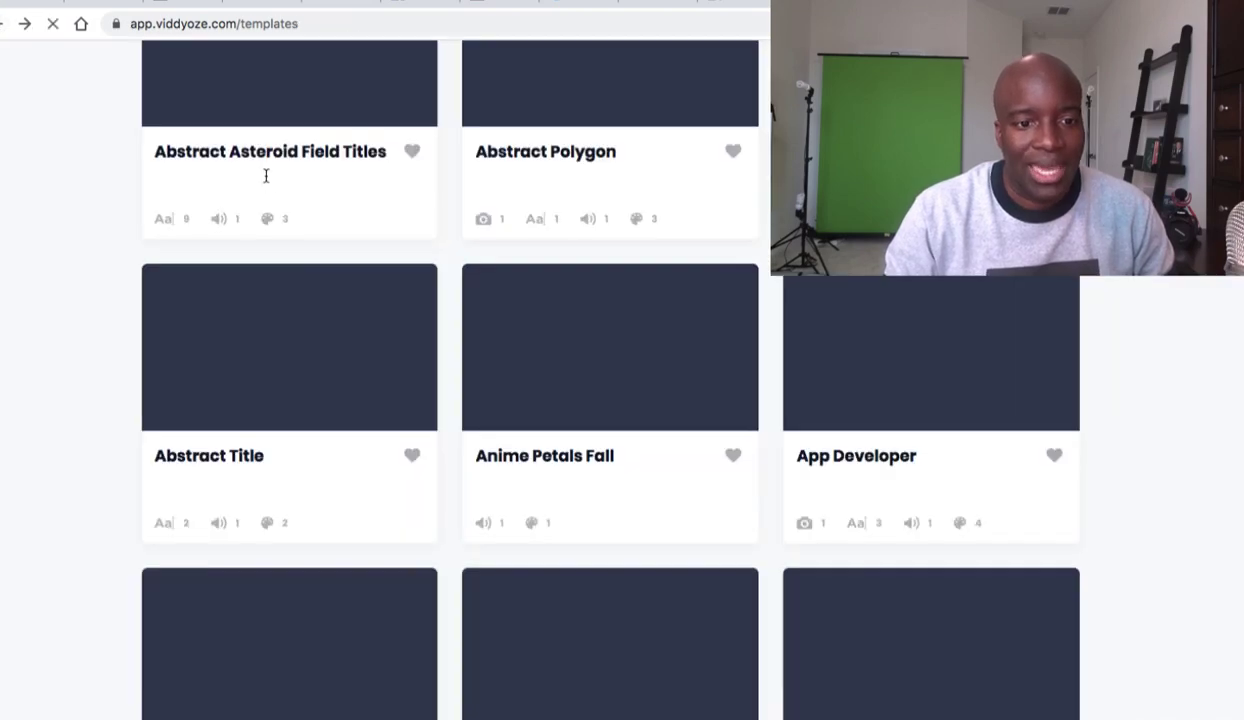
Scroll the Intro gallery and open the Abstract Room template's preview page
scroll(up, 3)
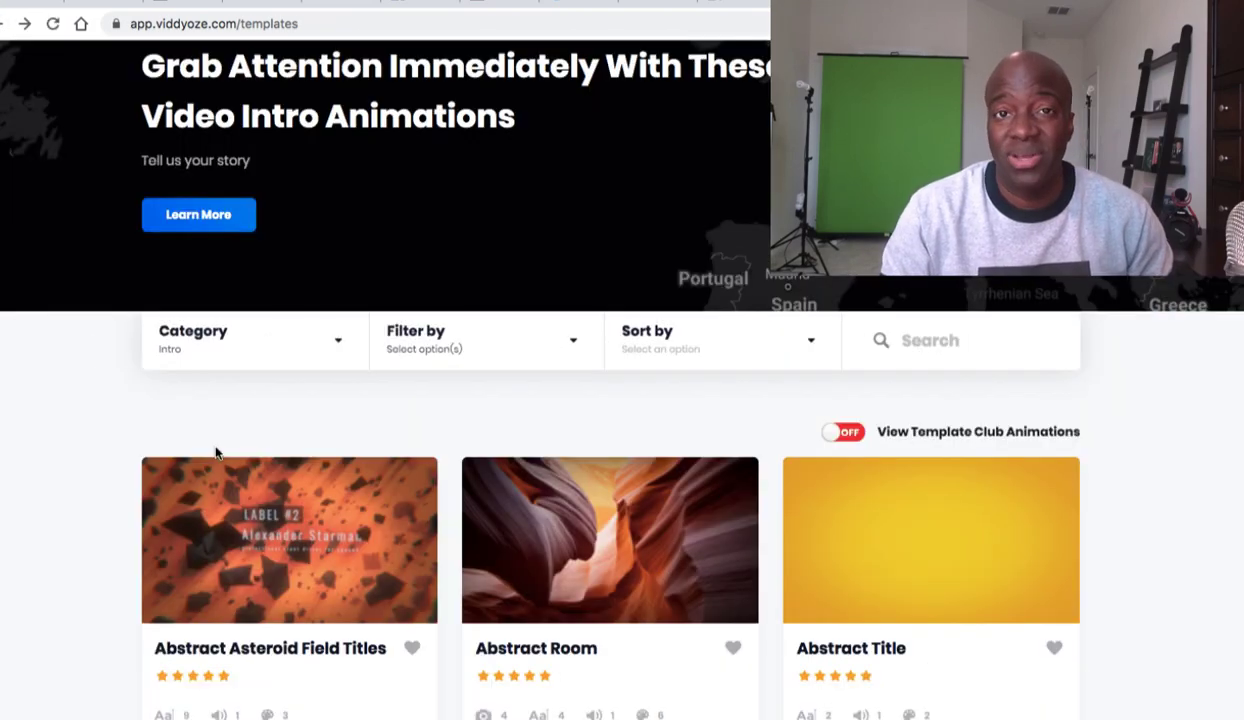
scroll(down, 3)
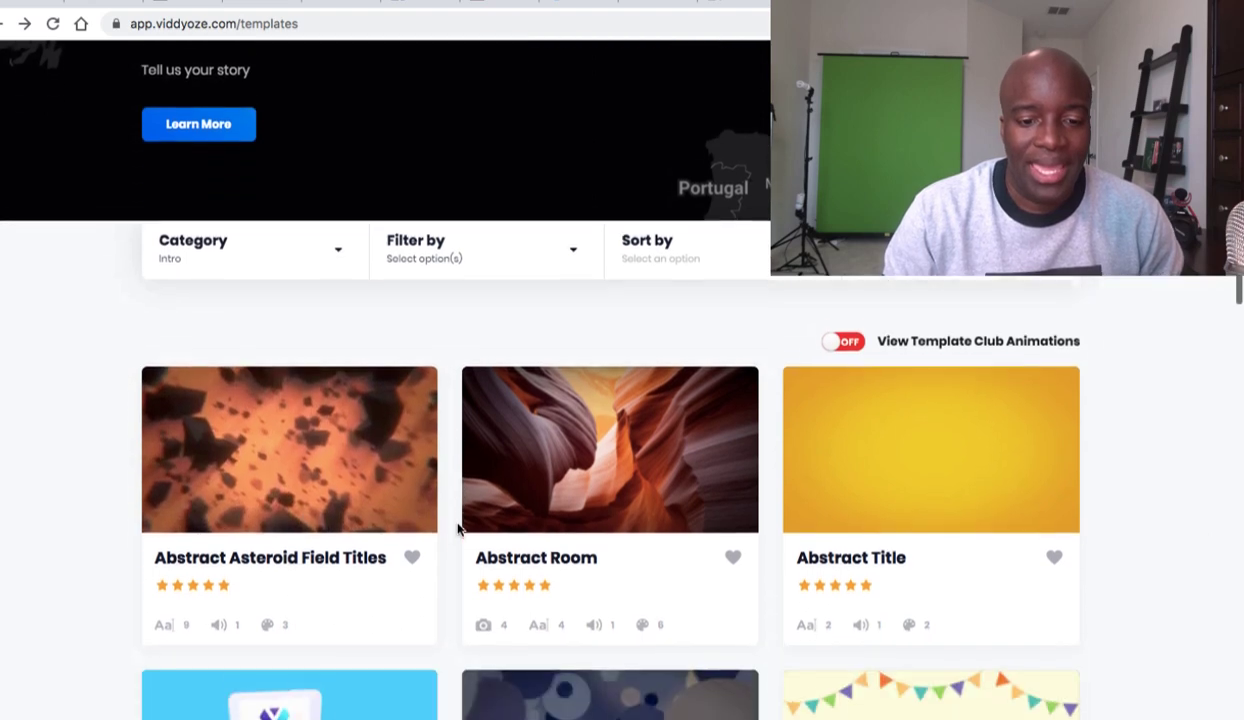
scroll(down, 3)
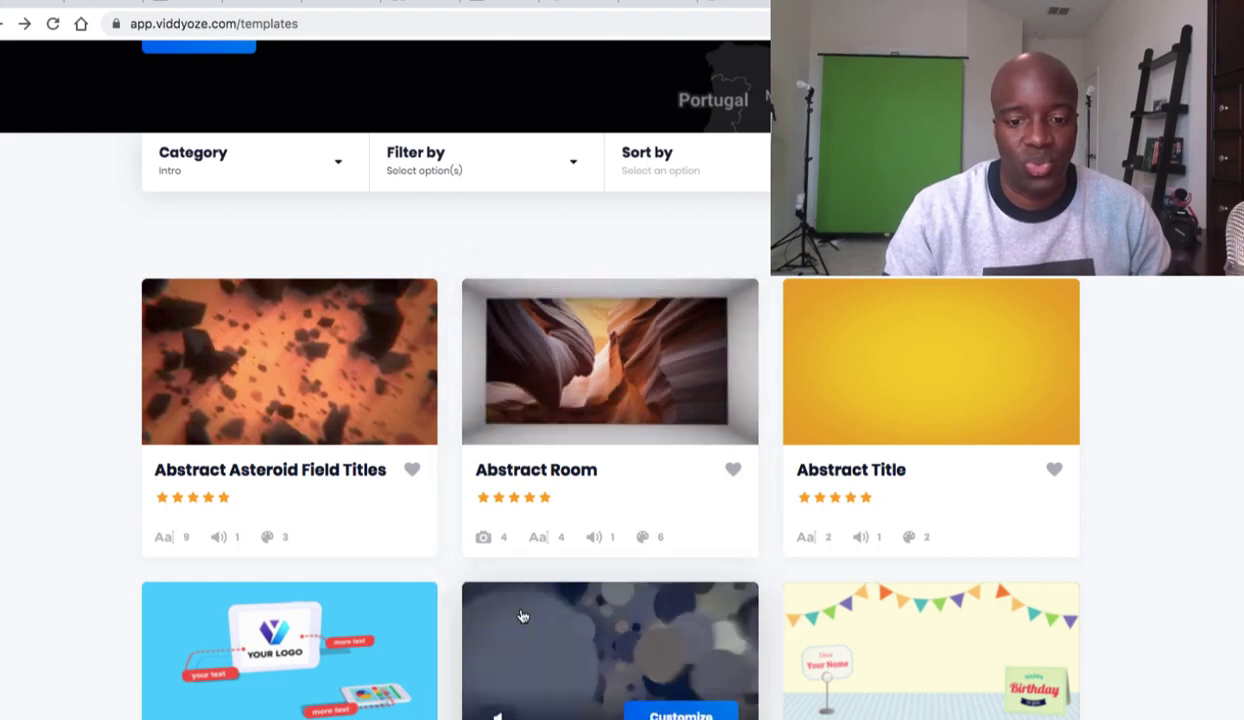
scroll(down, 3)
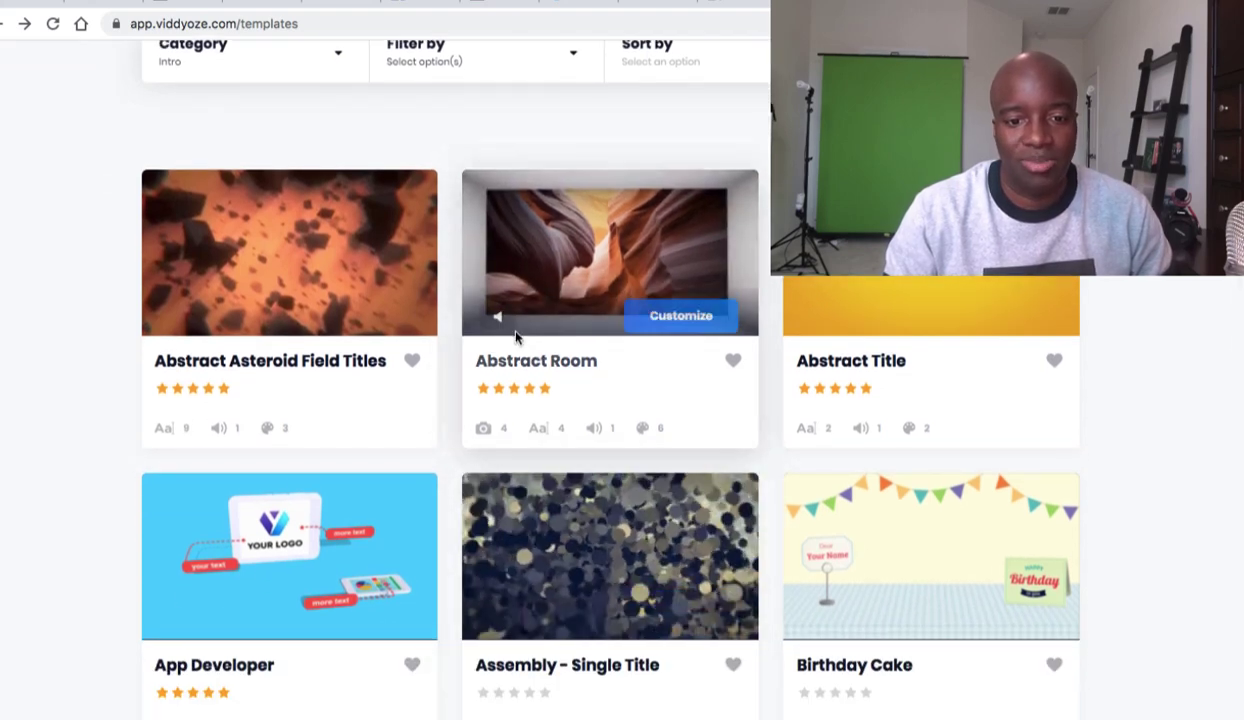
click(681, 305)
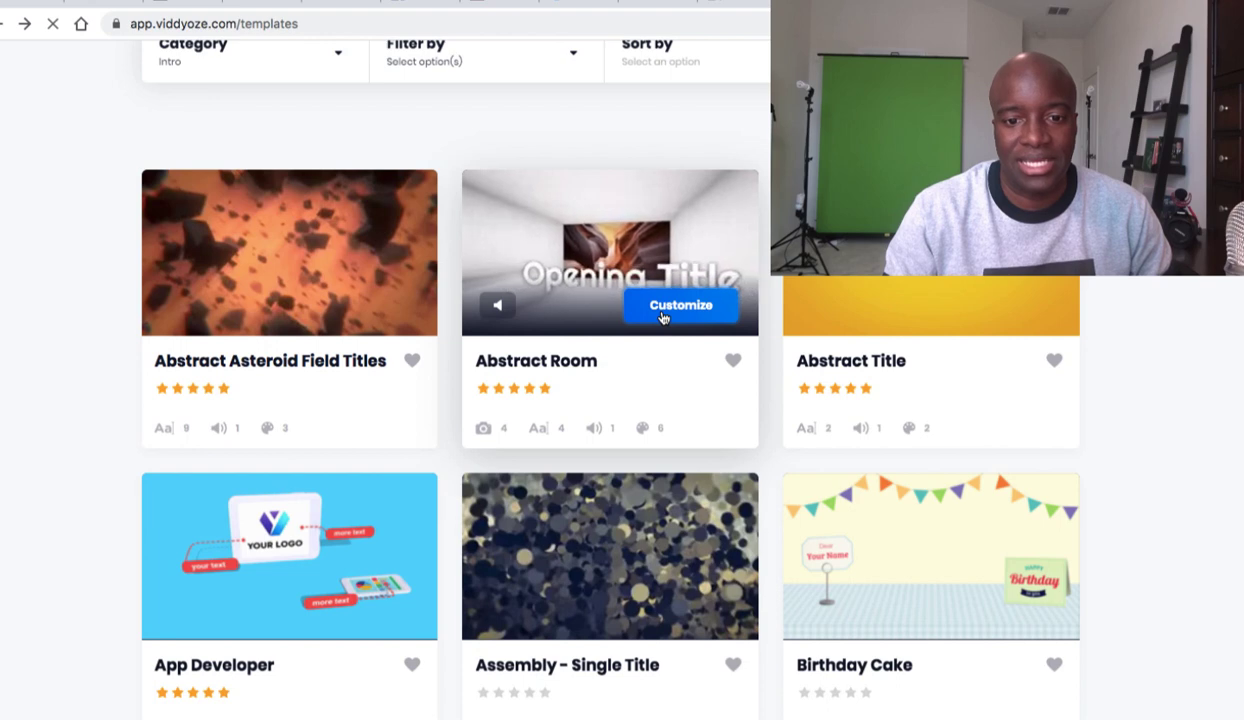
click(680, 305)
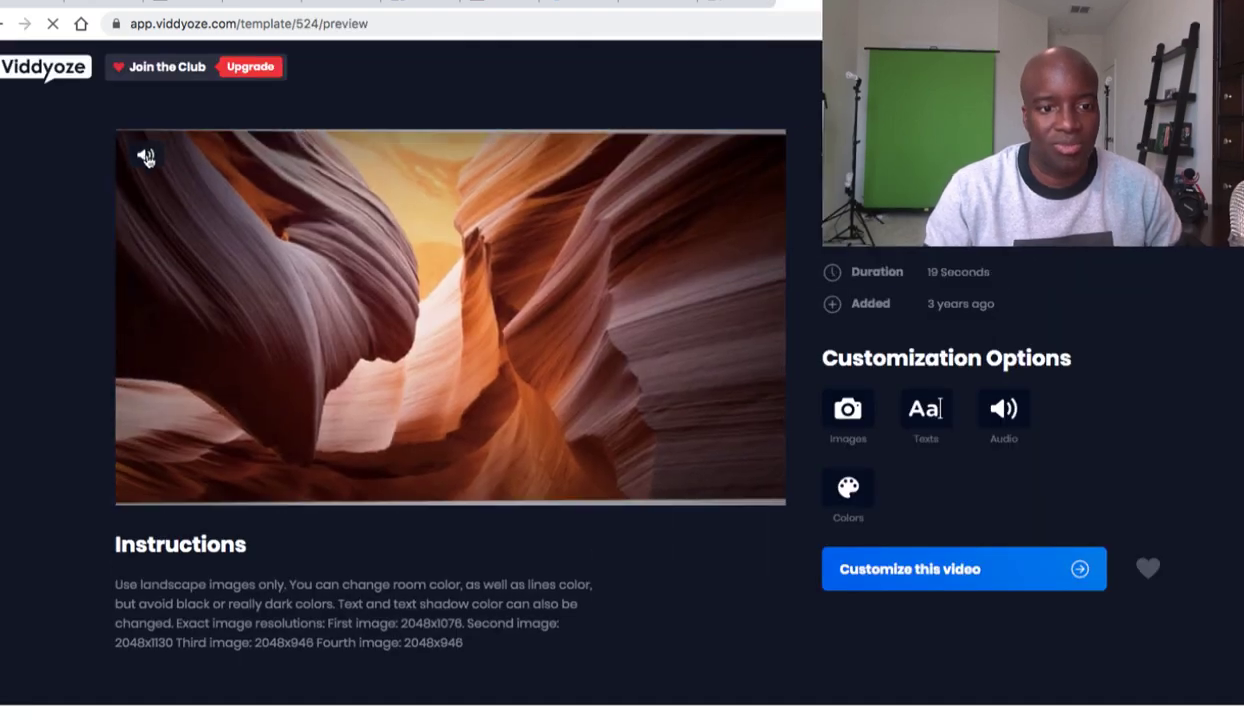
Unmute the Abstract Room preview, then return to the all-templates gallery
click(146, 155)
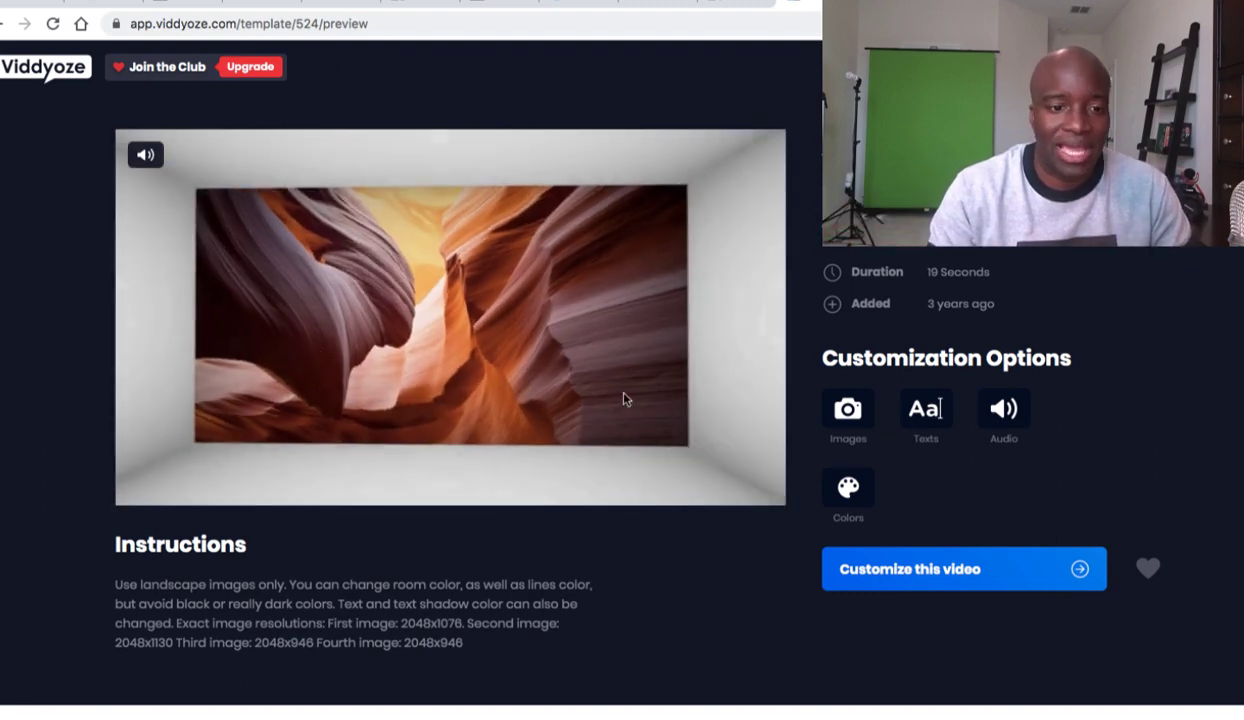
click(24, 23)
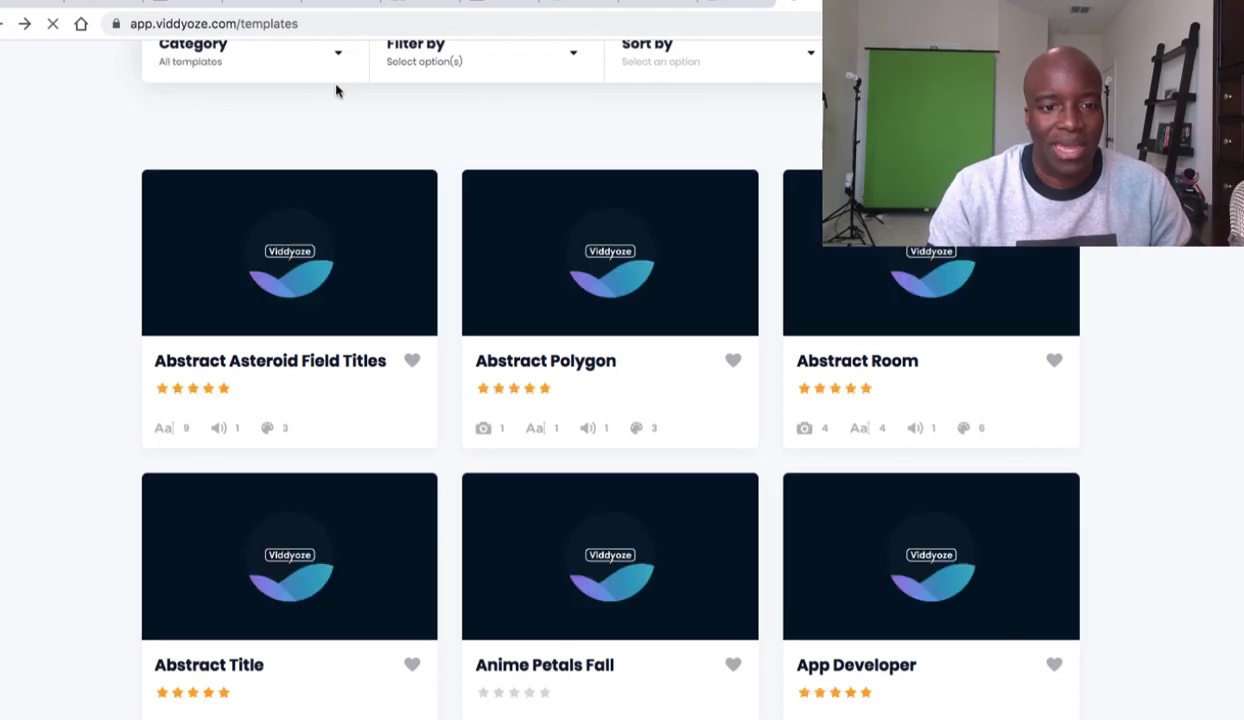
Filter the template gallery to the Overlay category
click(255, 52)
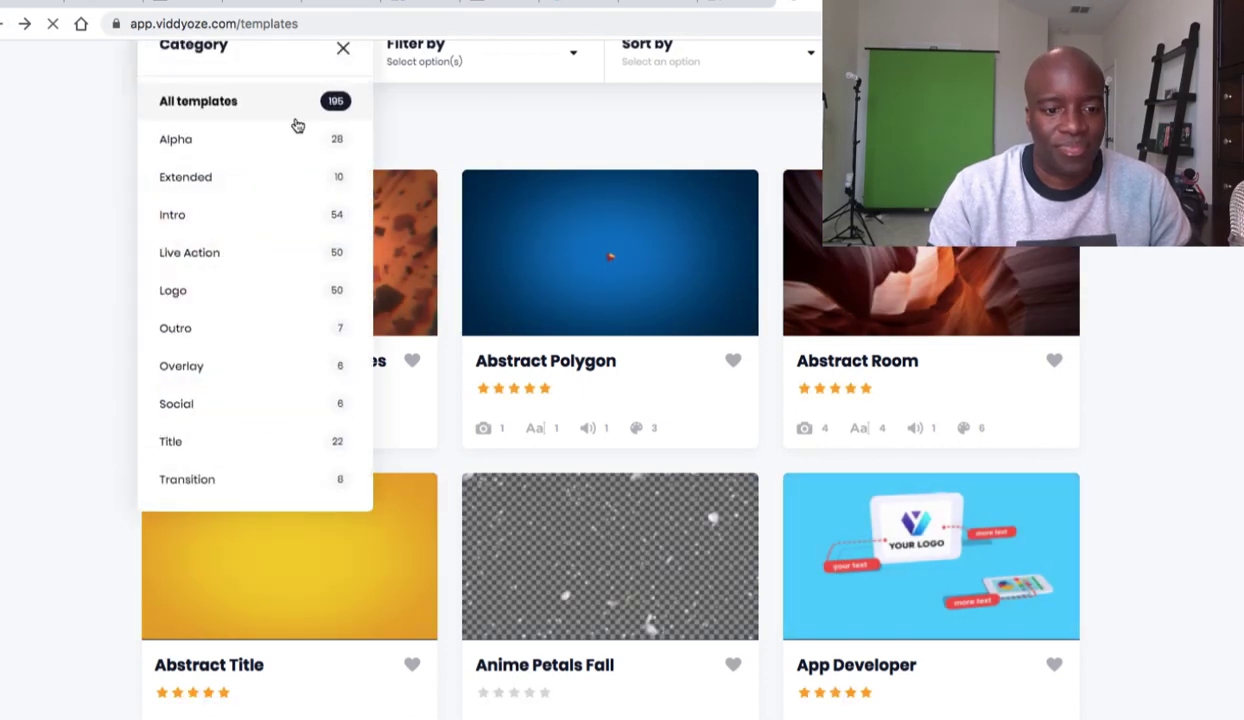
mouse_move(225, 371)
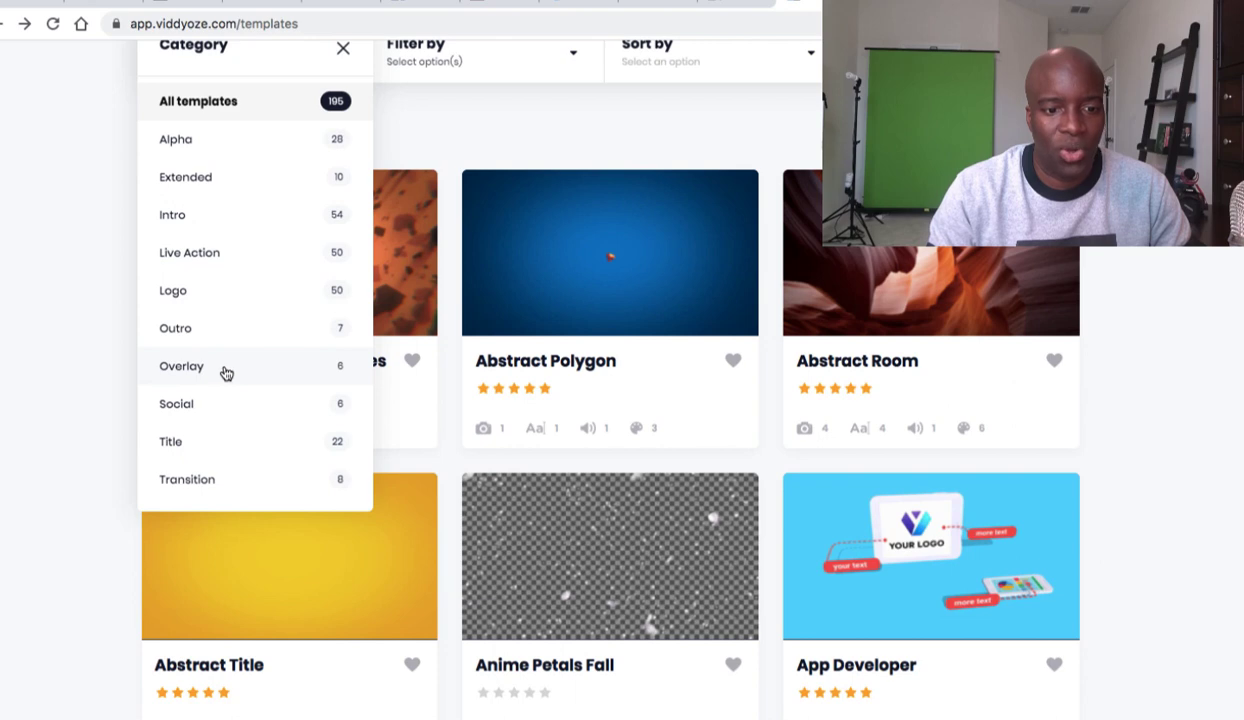
click(181, 366)
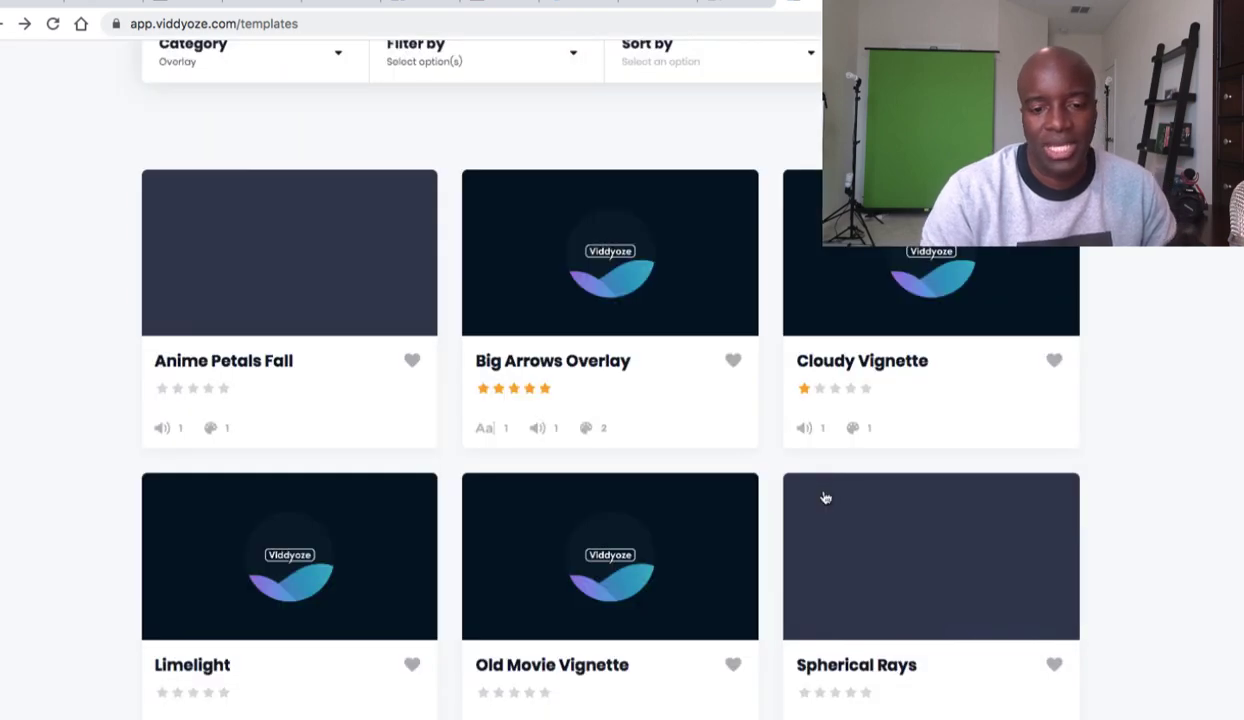
mouse_move(825, 497)
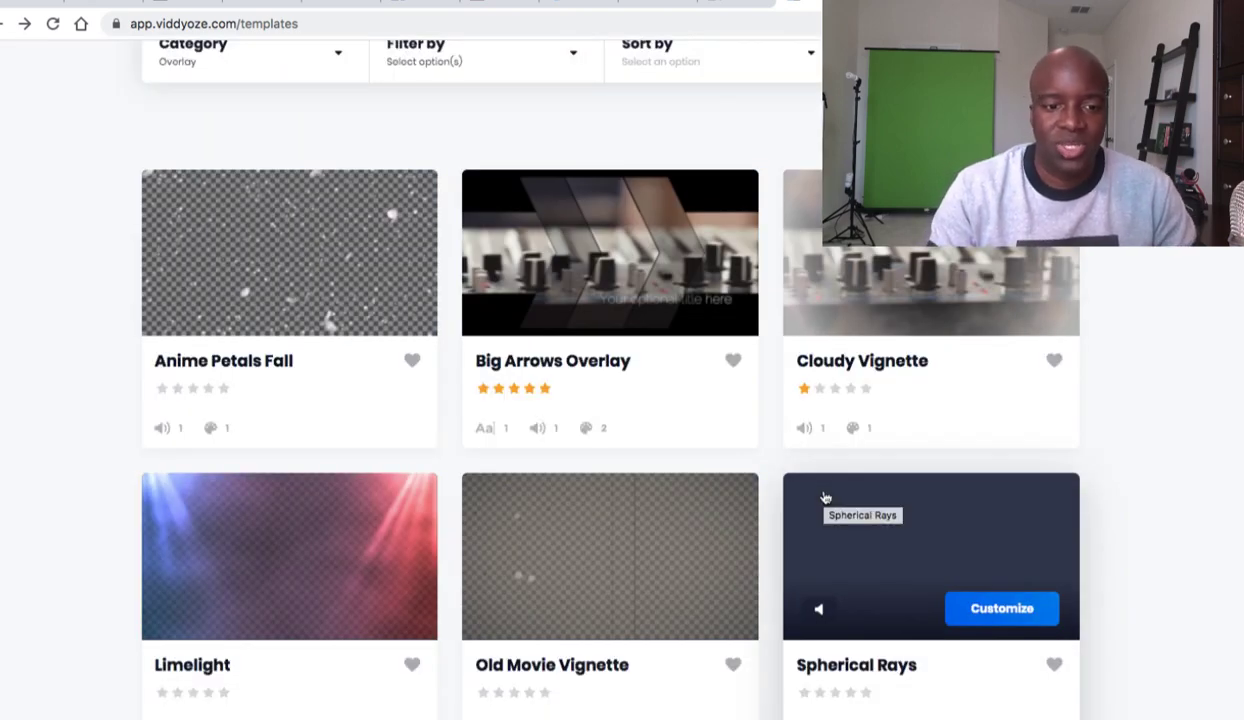
mouse_move(529, 280)
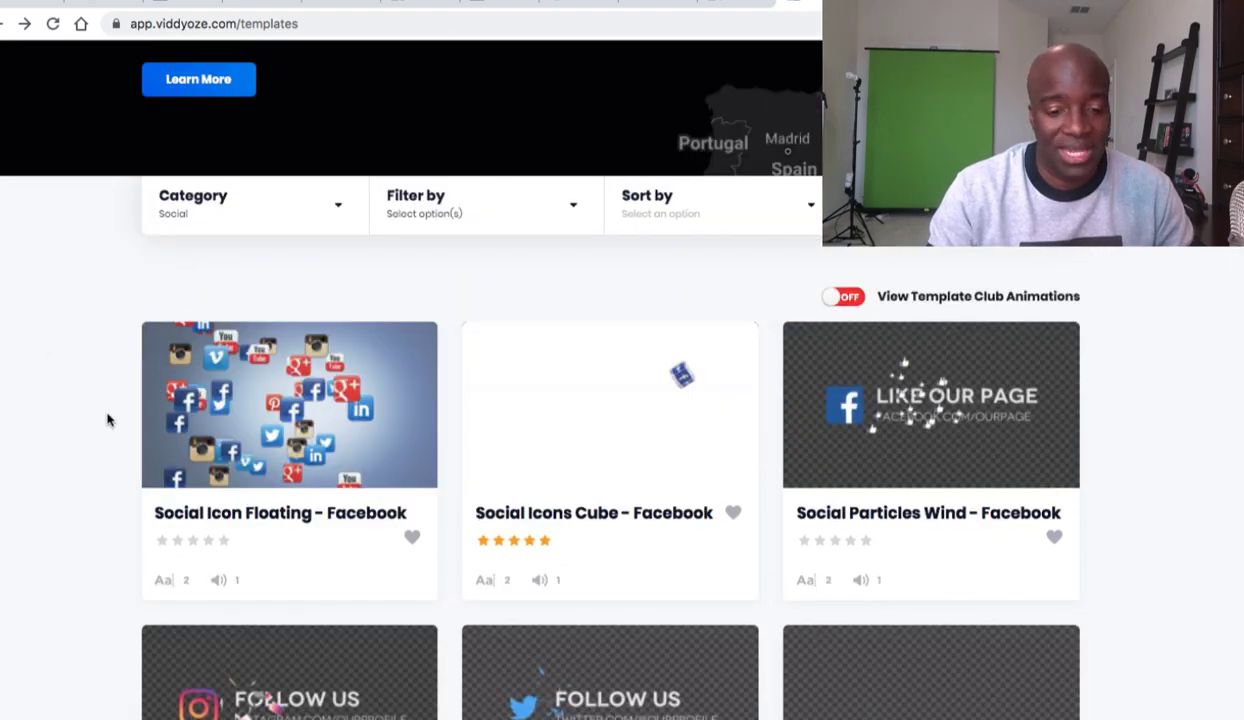
Open the Social Particles Wind - Twitter template preview with audio
scroll(down, 3)
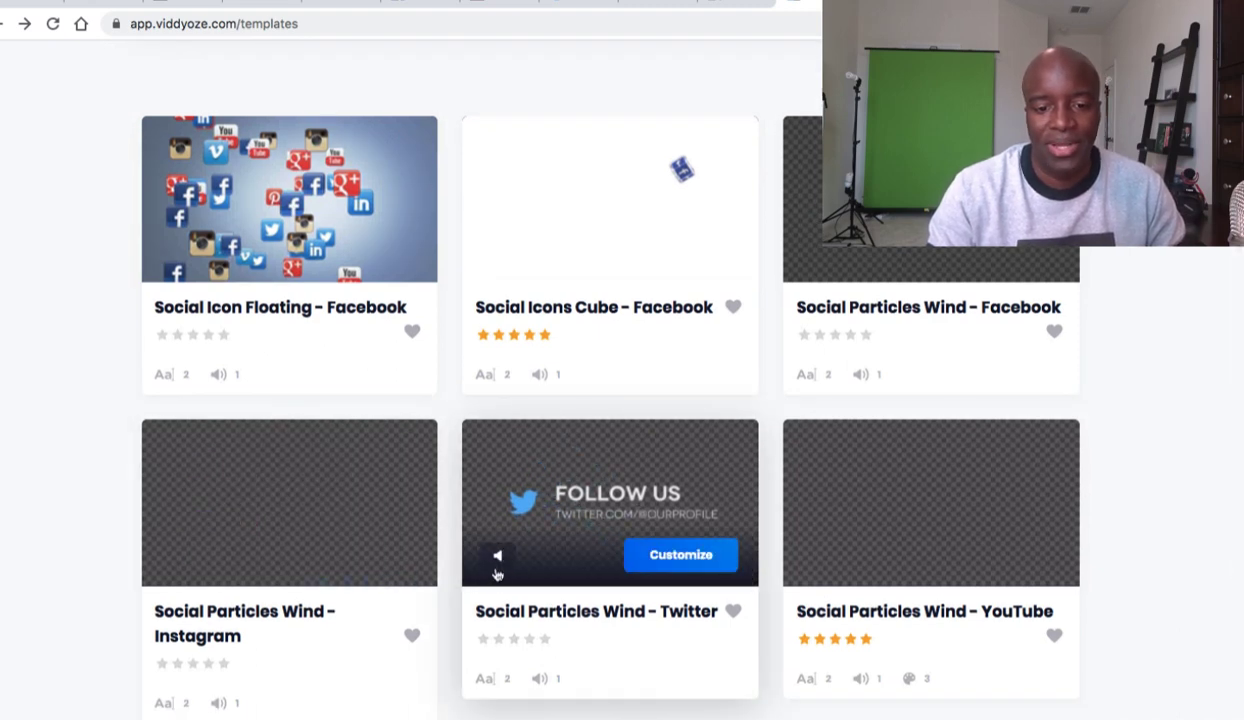
click(681, 554)
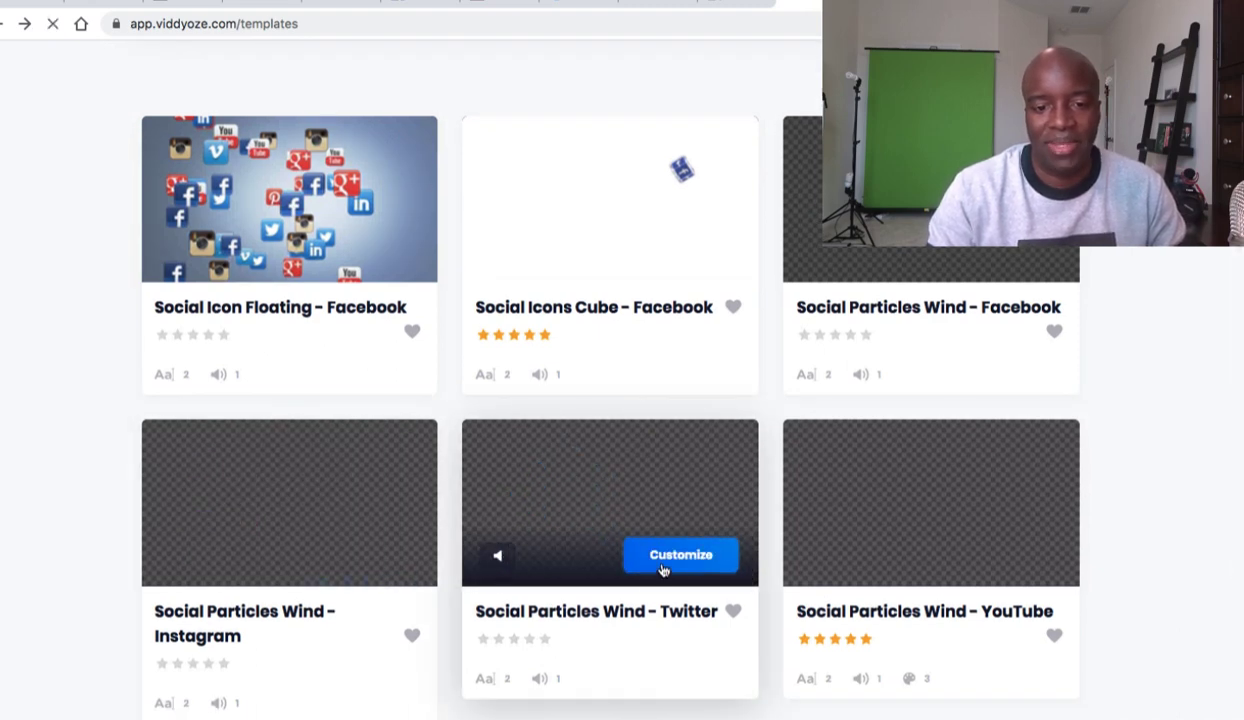
click(681, 554)
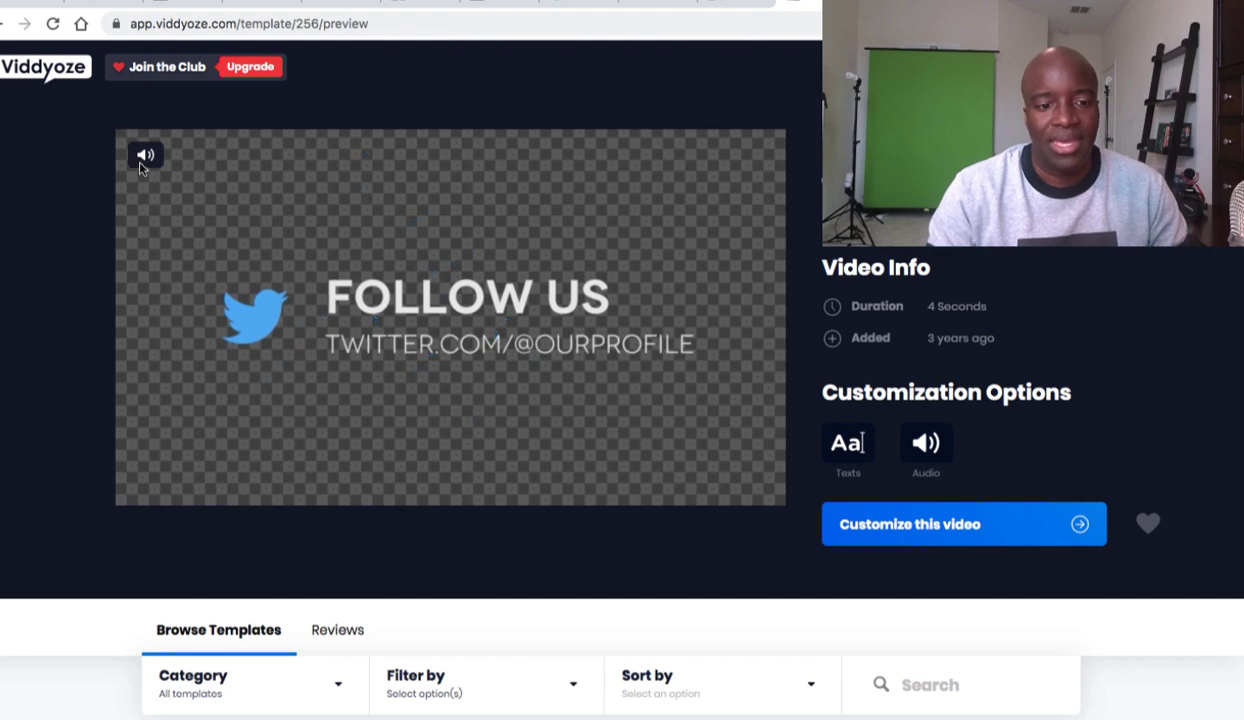
mouse_move(318, 288)
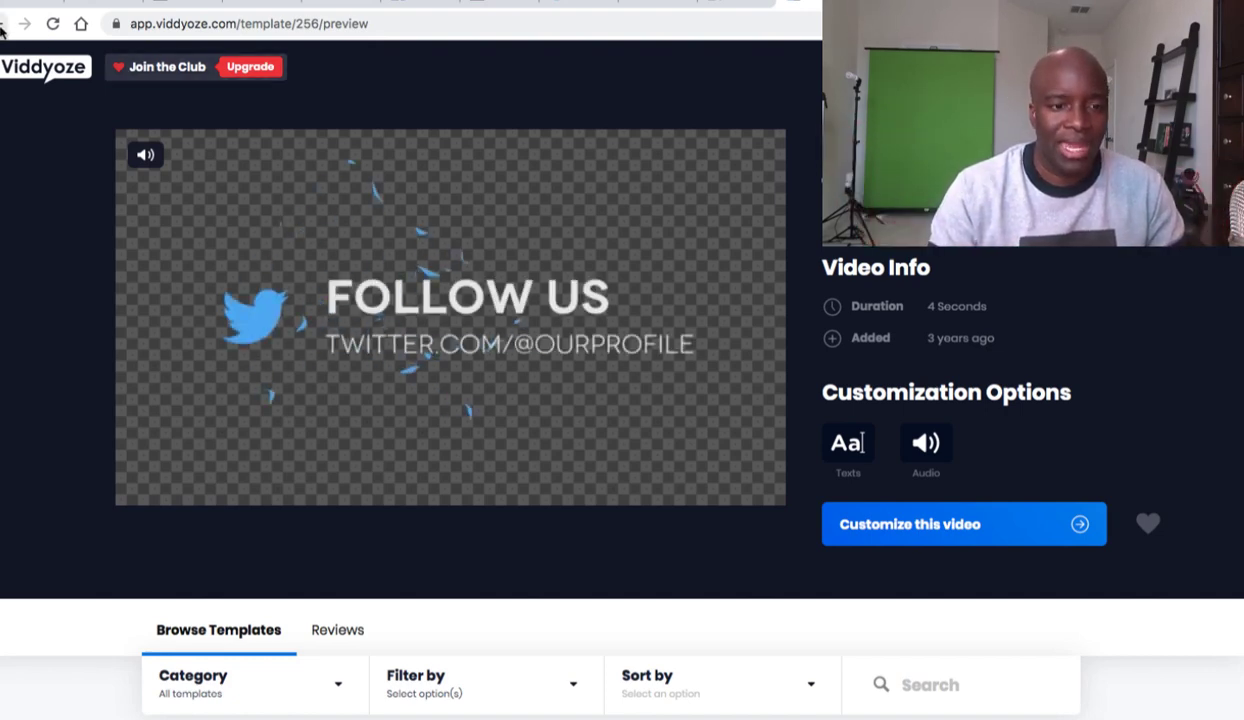
Go back to the template gallery and scroll through it
click(5, 23)
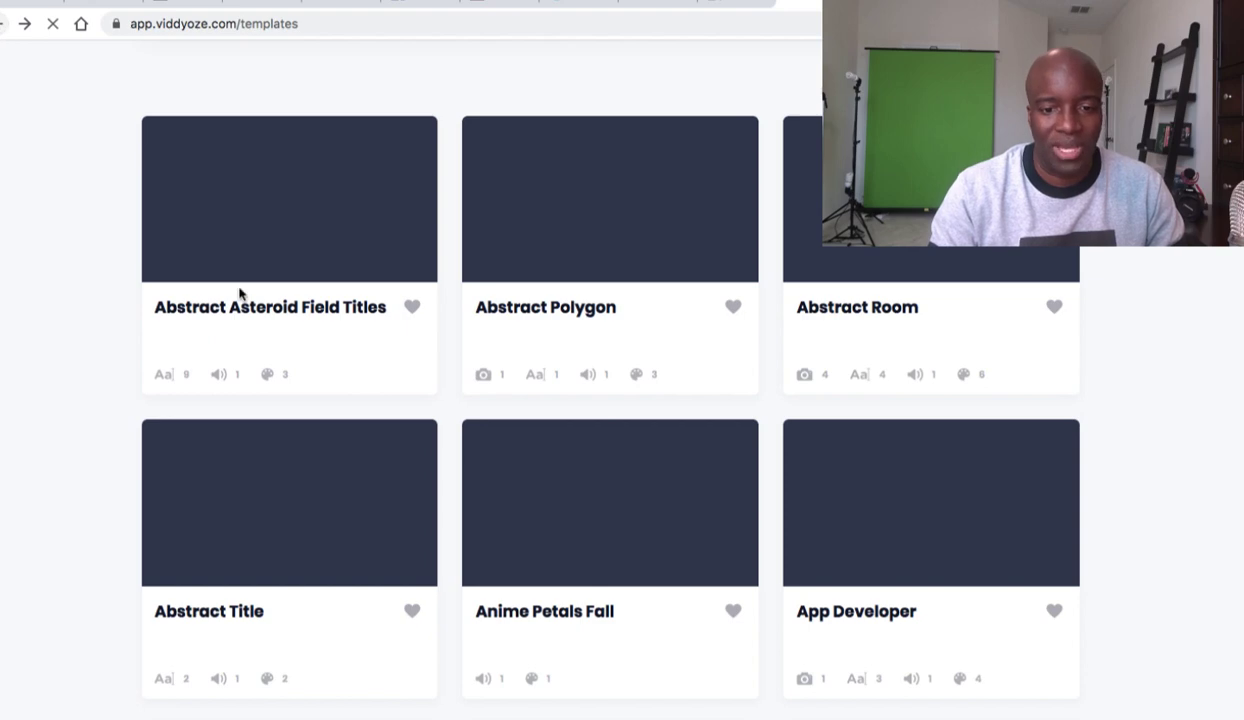
scroll(down, 3)
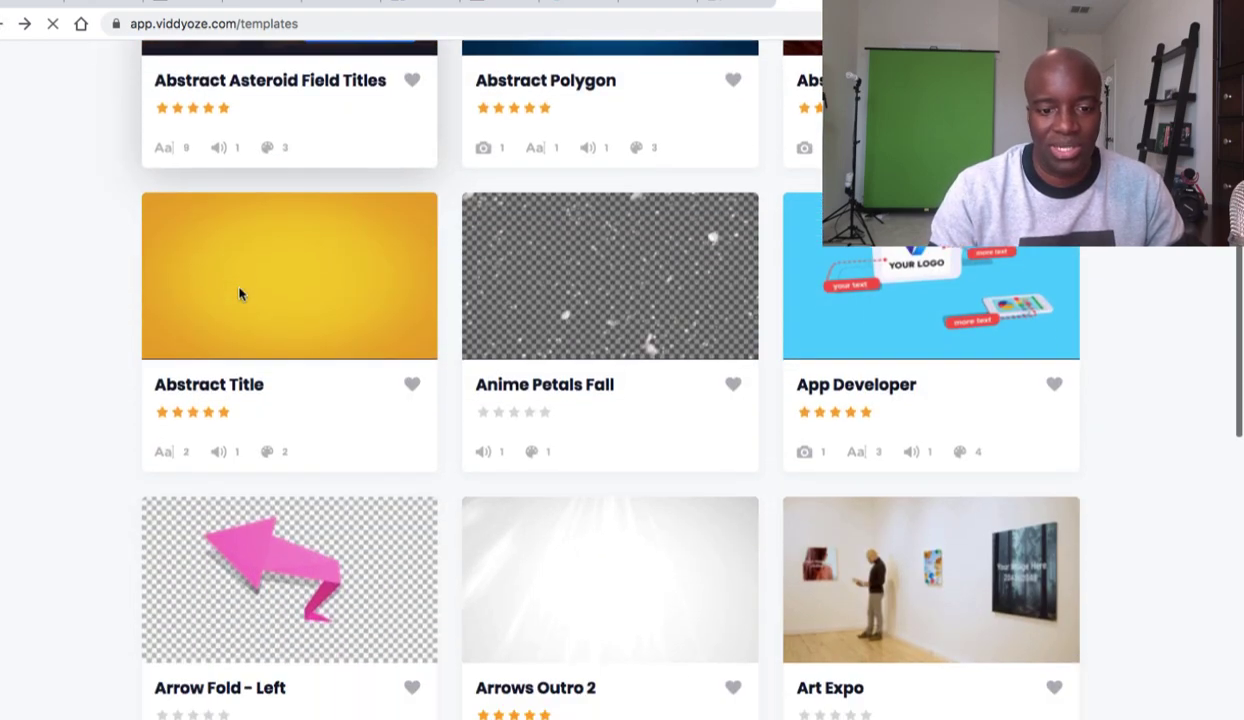
scroll(up, 3)
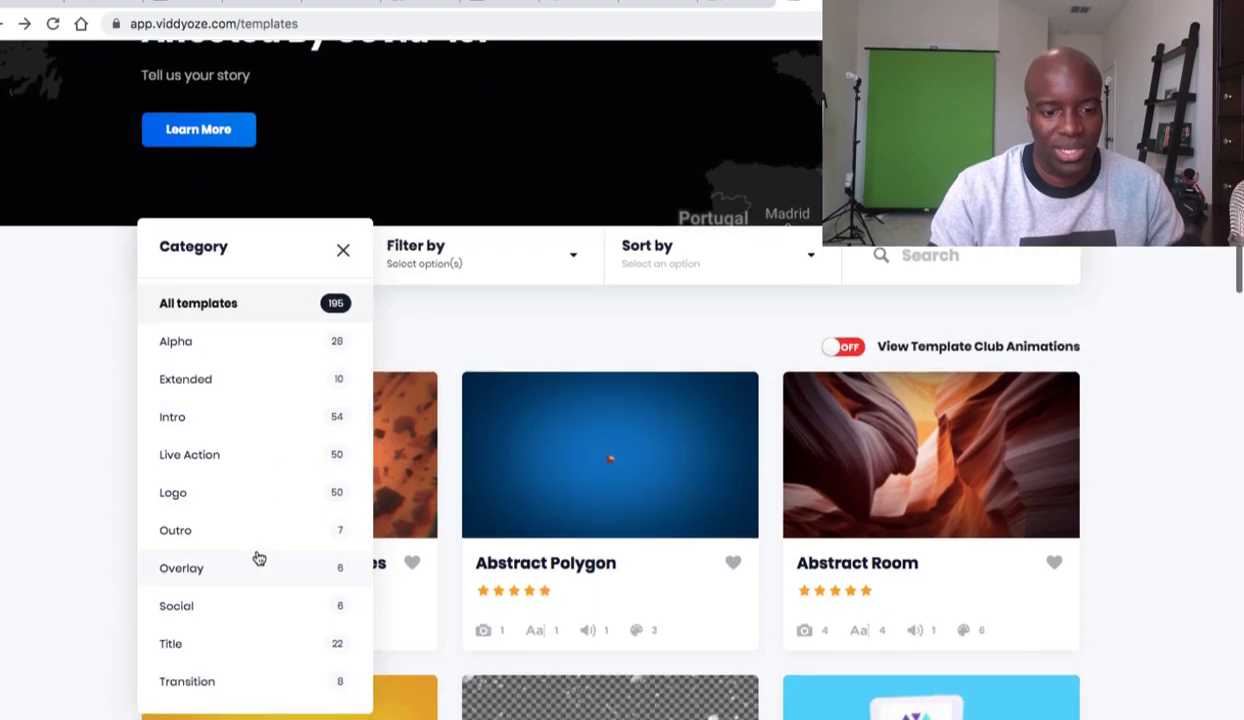
click(187, 681)
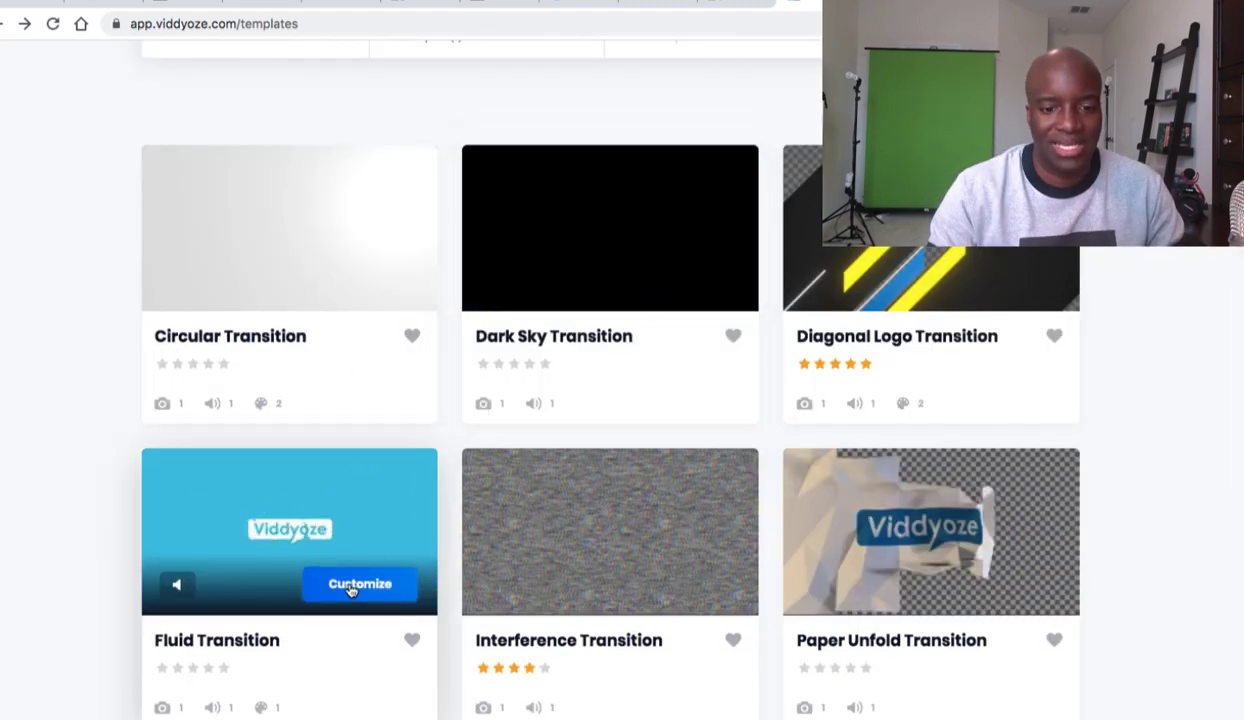
click(359, 584)
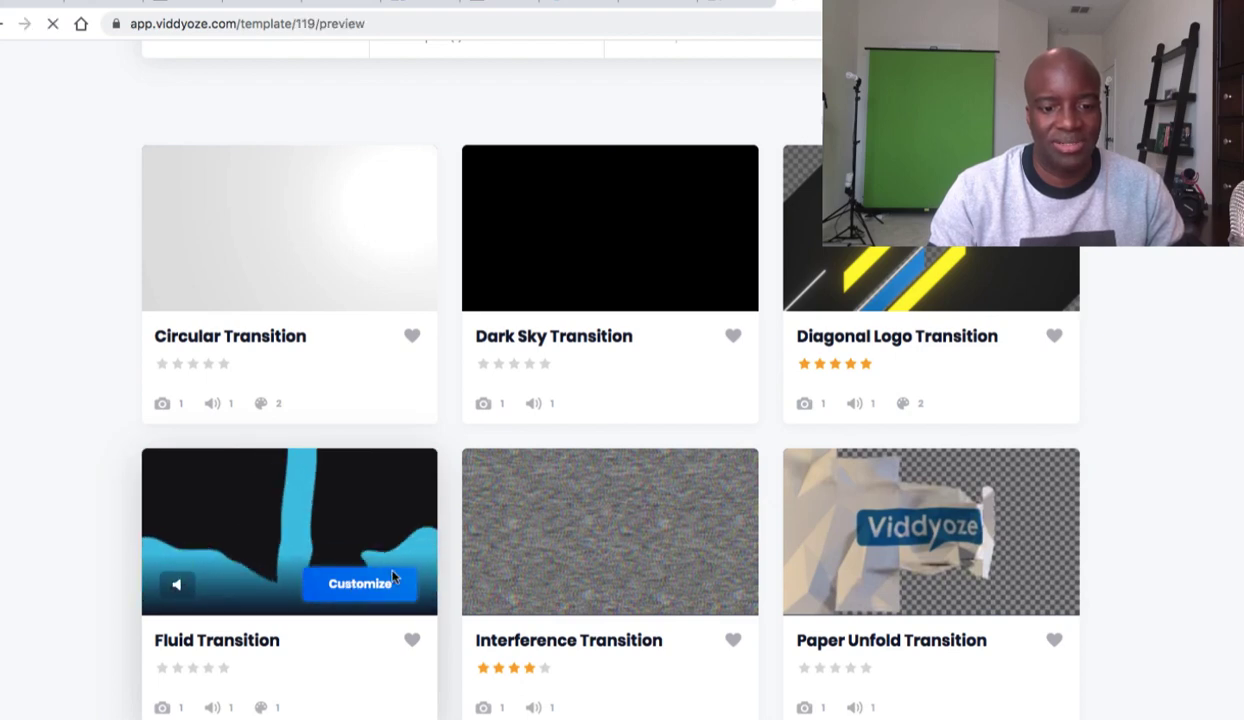
click(358, 583)
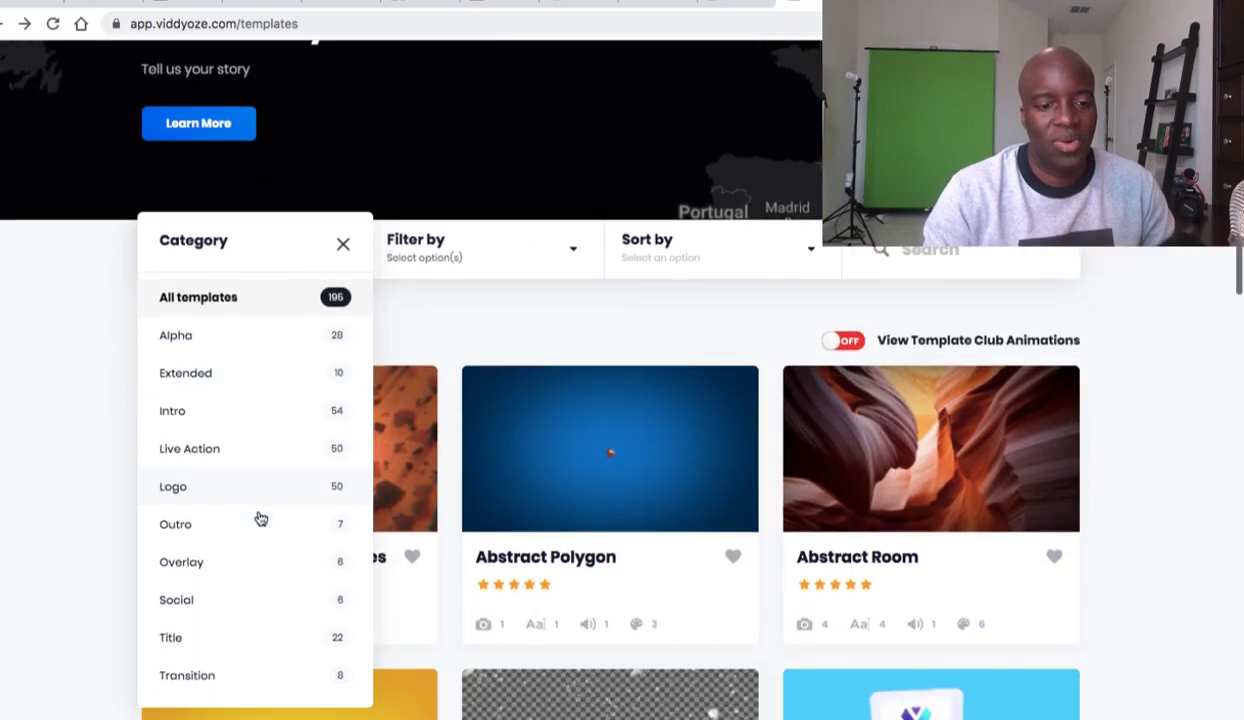
click(189, 448)
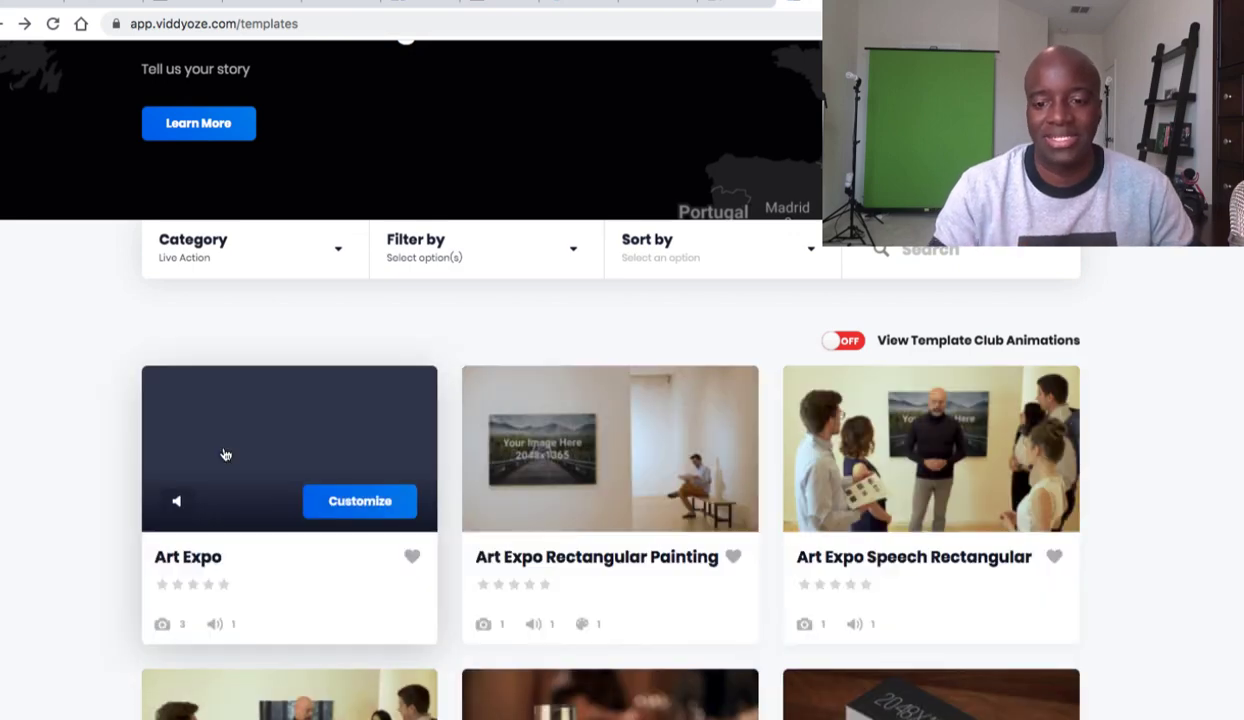
mouse_move(340, 490)
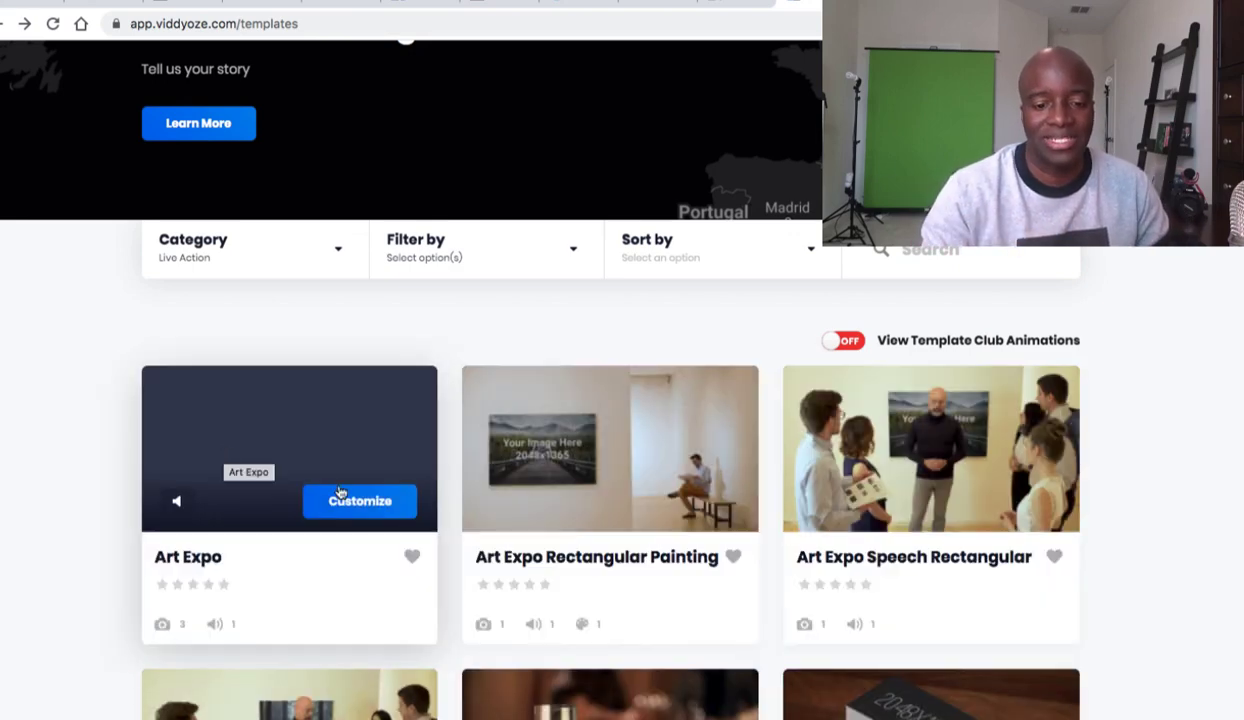
scroll(down, 3)
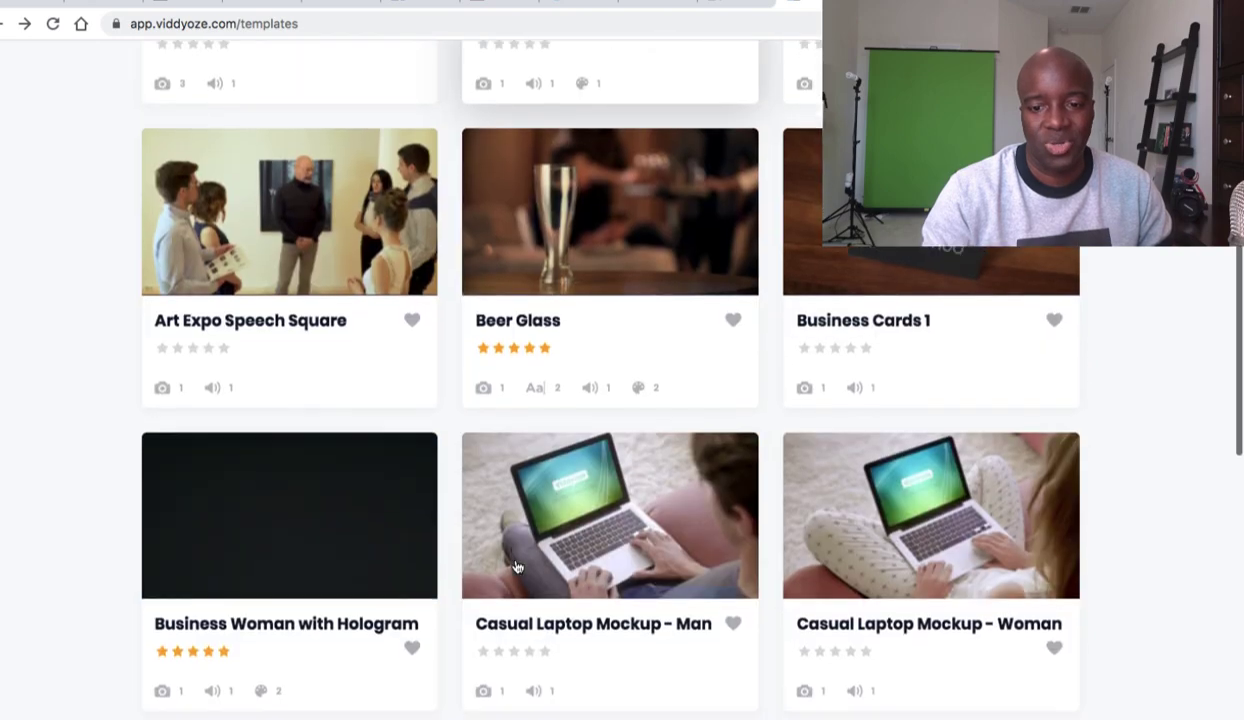
scroll(down, 3)
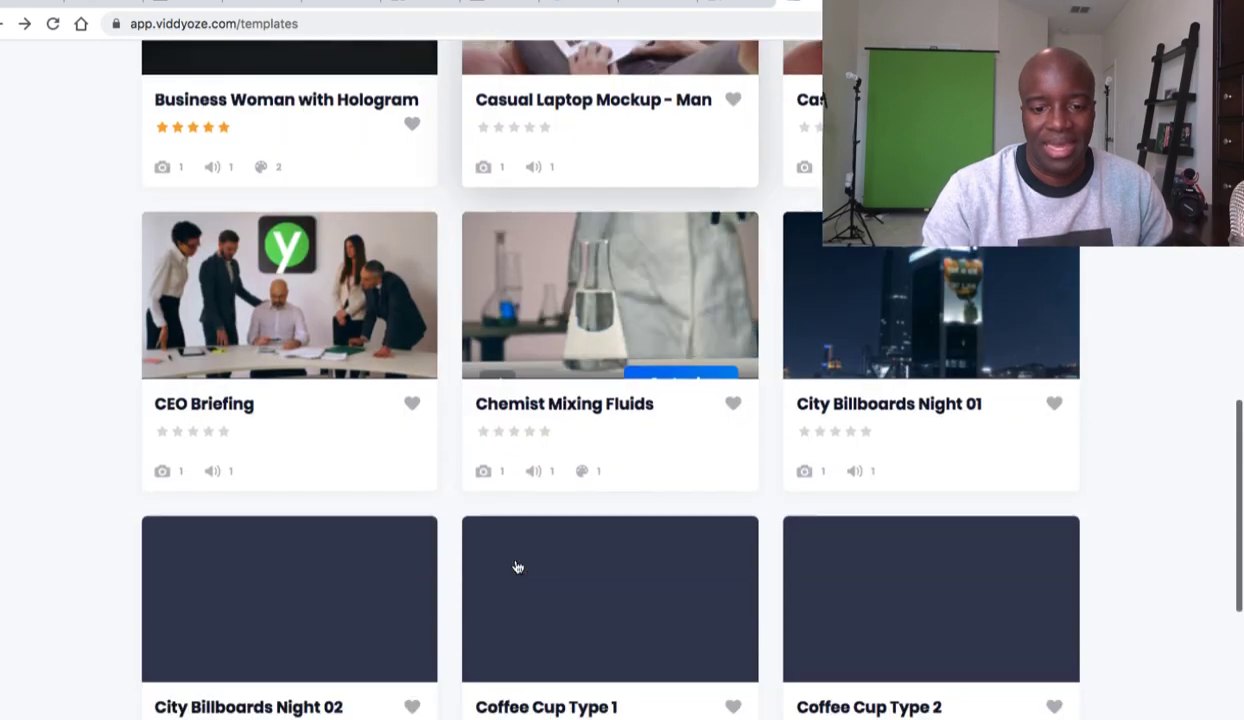
scroll(down, 3)
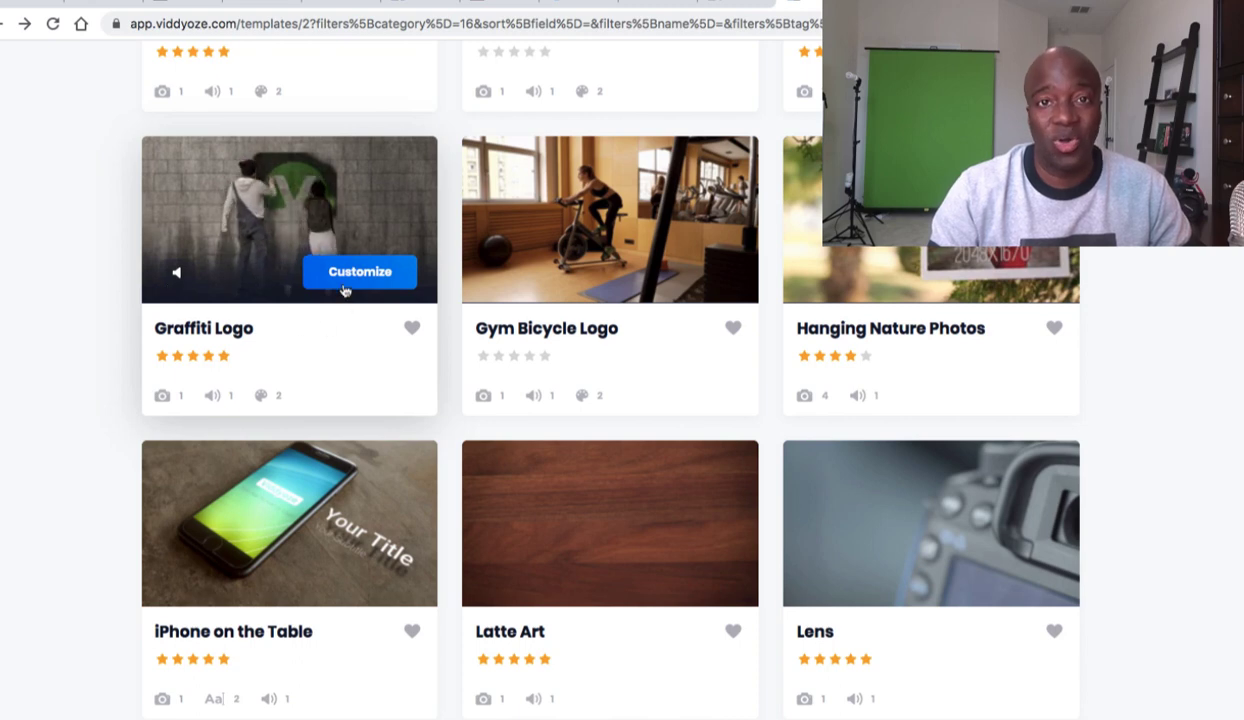
mouse_move(354, 378)
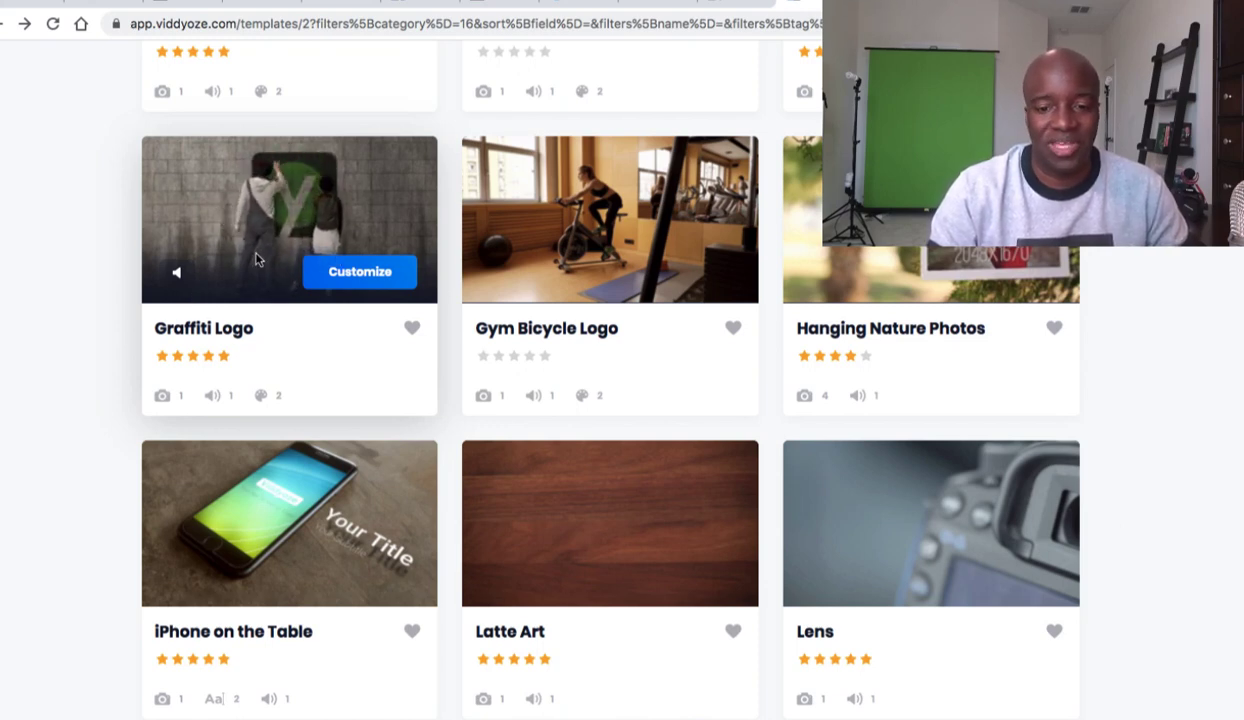
scroll(up, 3)
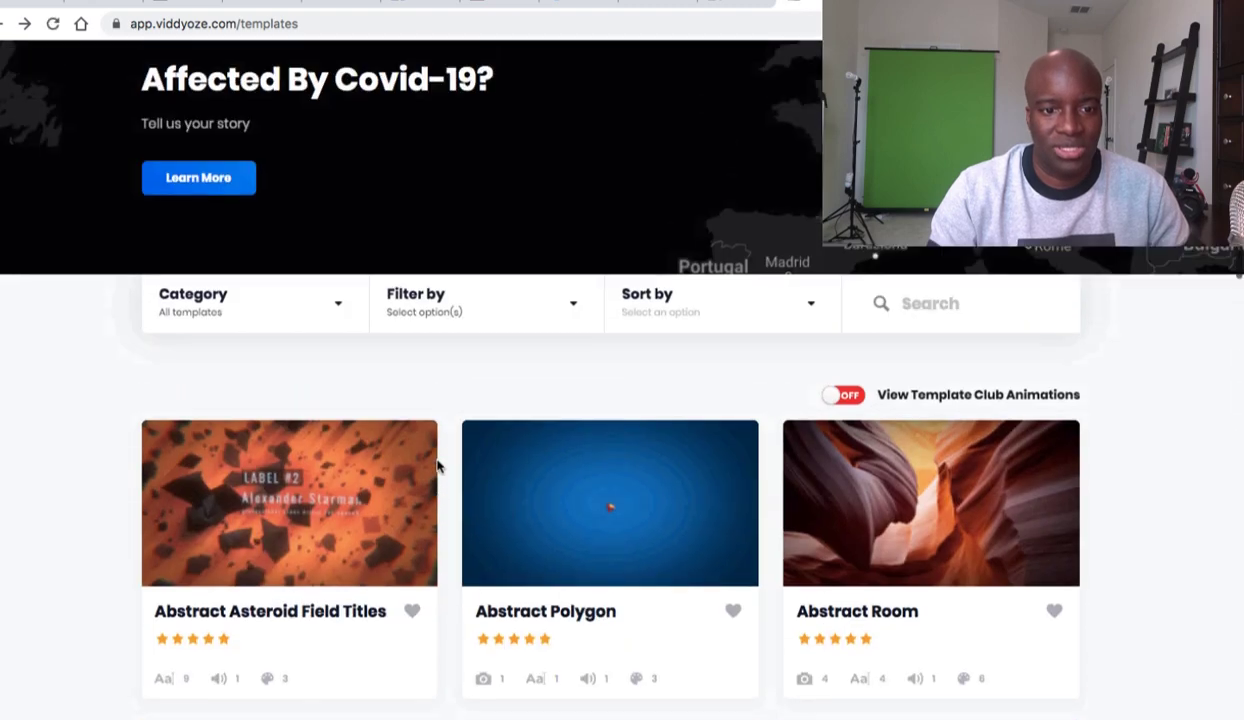
Filter the gallery to Live Action and open the Coffee Cup Type 2 preview
click(255, 303)
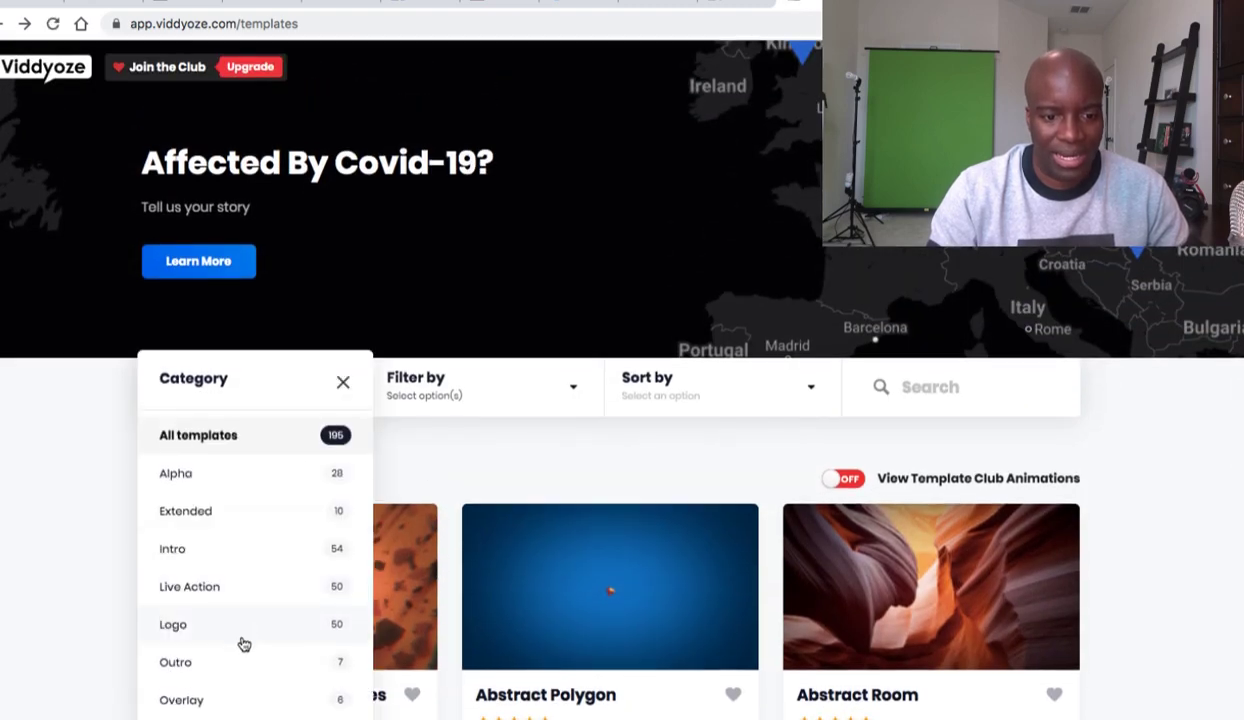
click(189, 586)
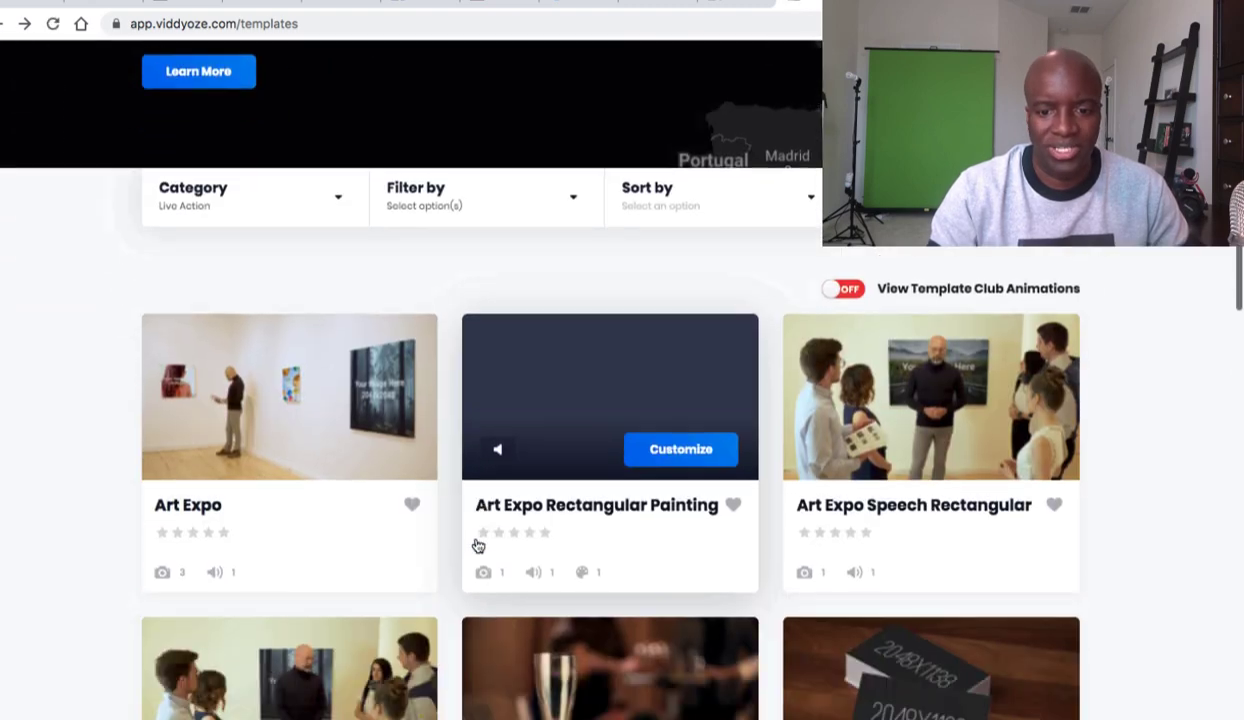
scroll(down, 3)
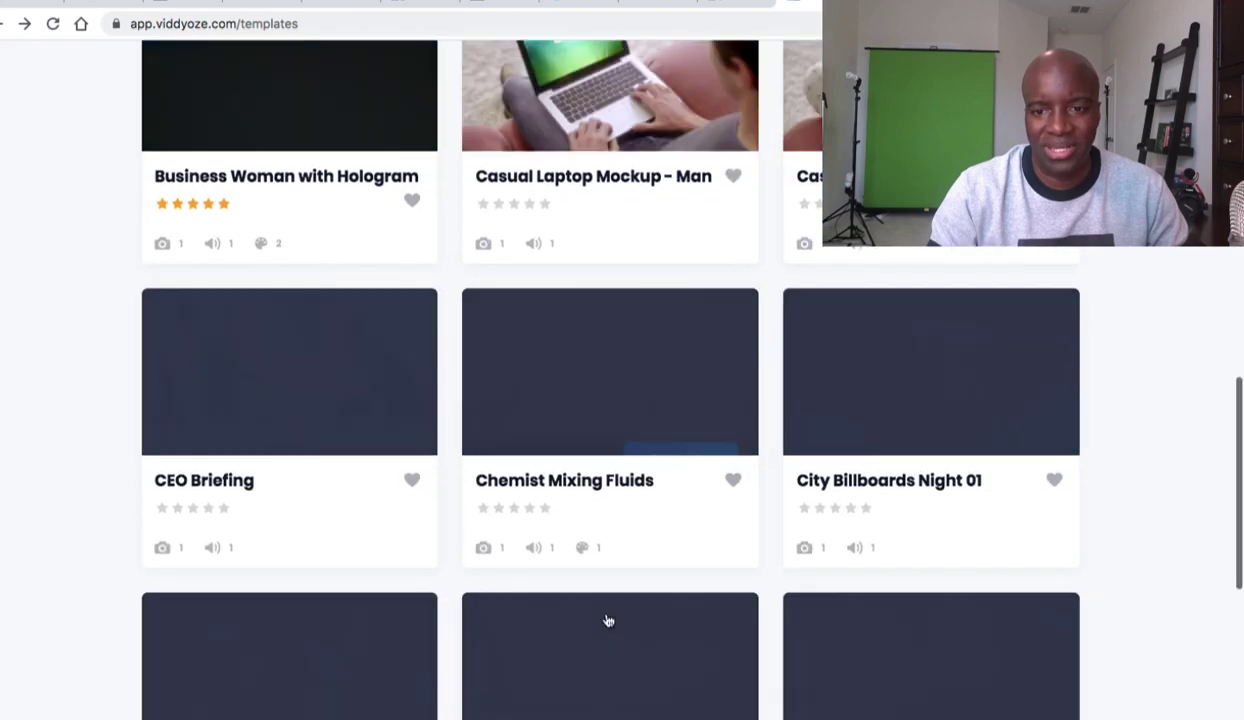
scroll(down, 3)
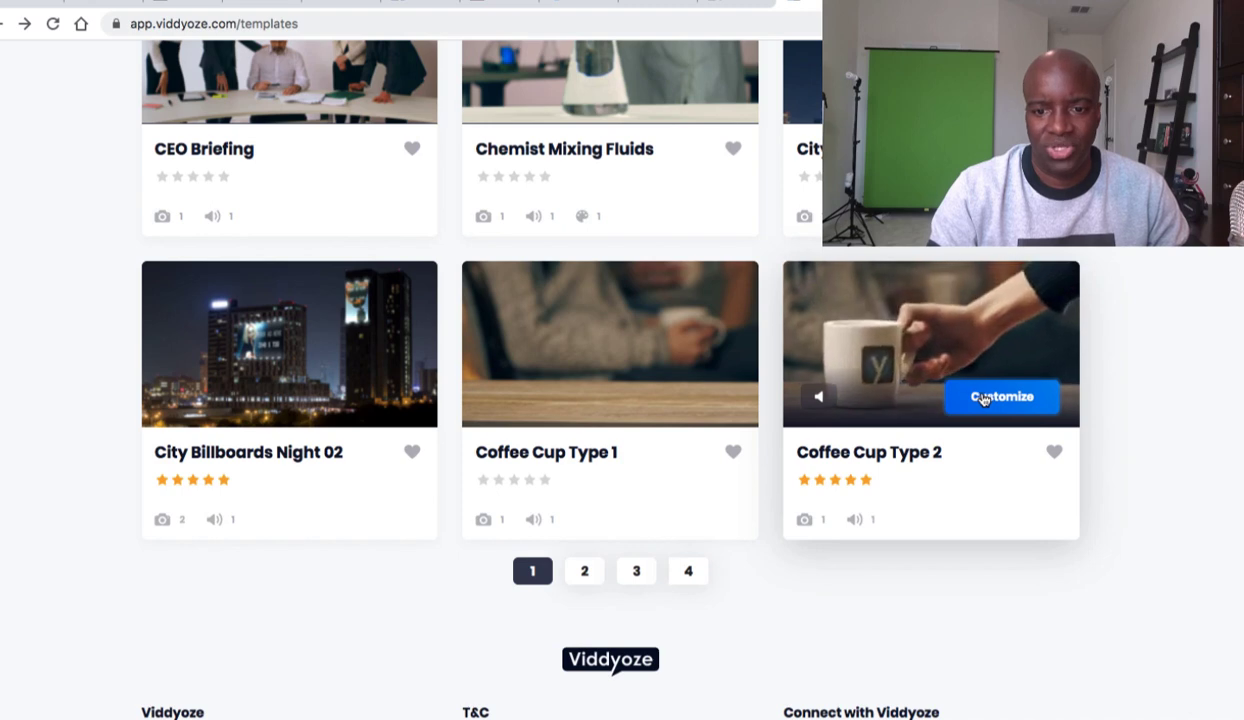
click(1001, 397)
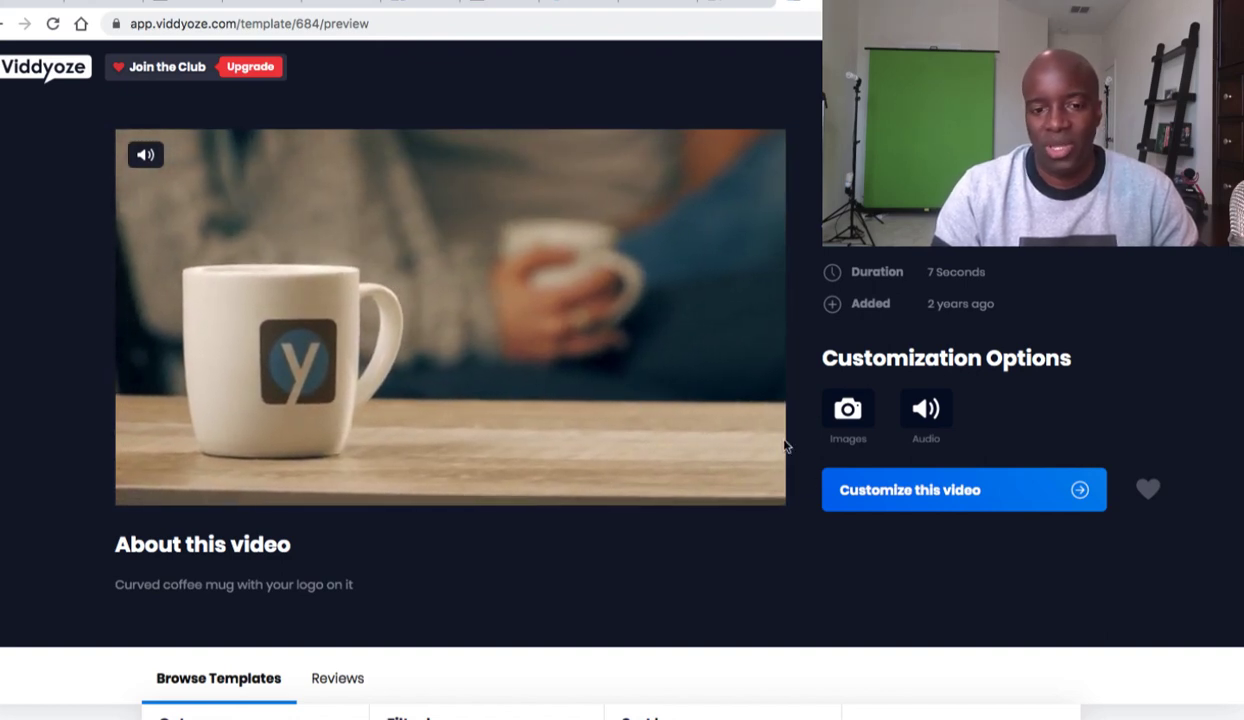
mouse_move(811, 546)
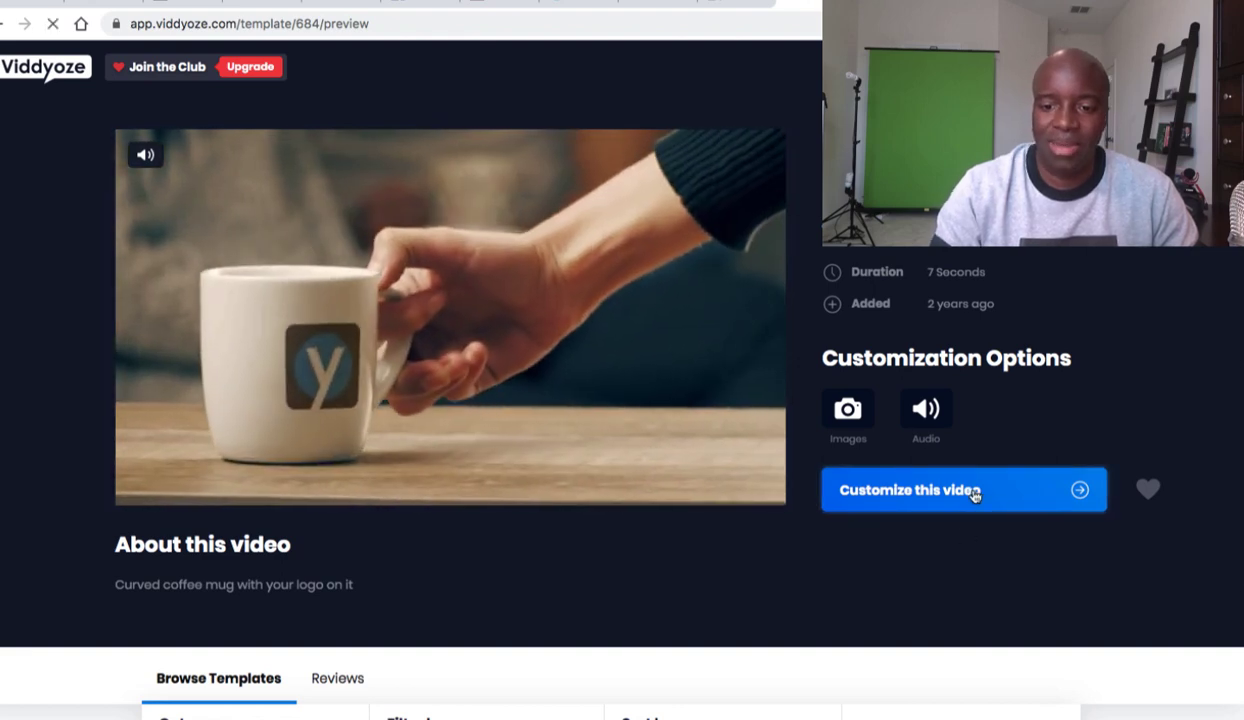
Start customizing the coffee cup video and upload 2020_Logo.jpg as its logo
click(960, 489)
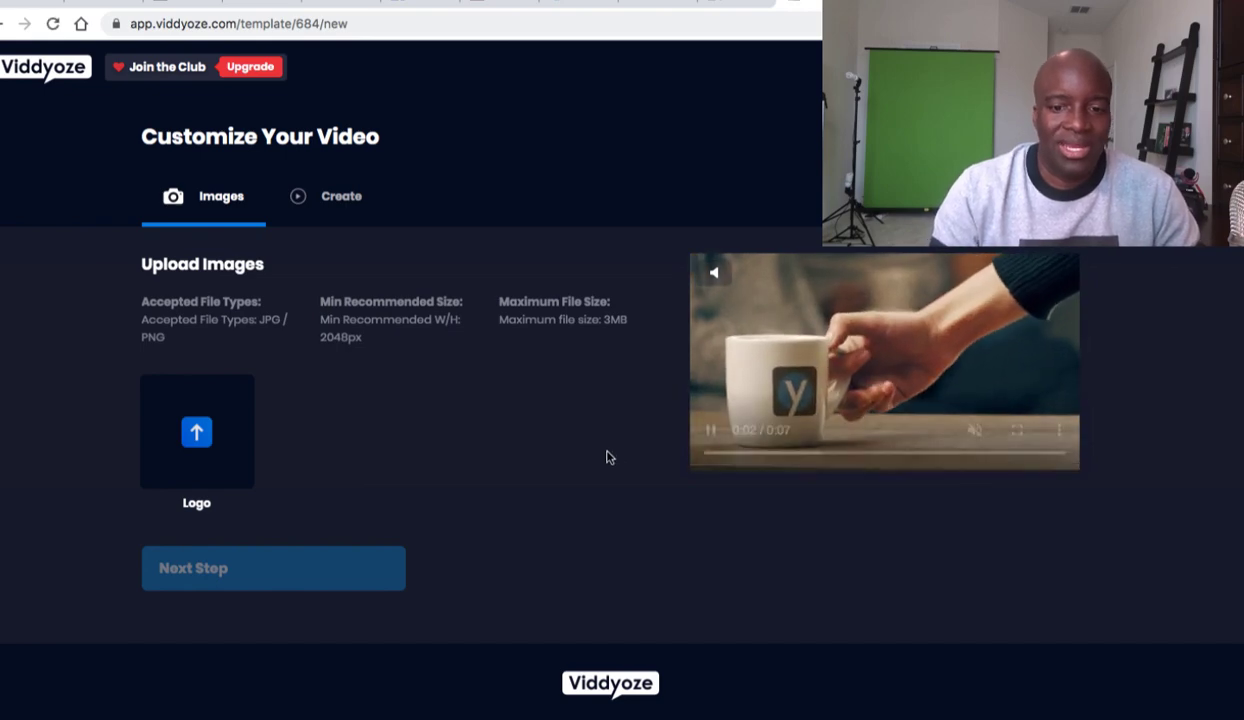
mouse_move(197, 432)
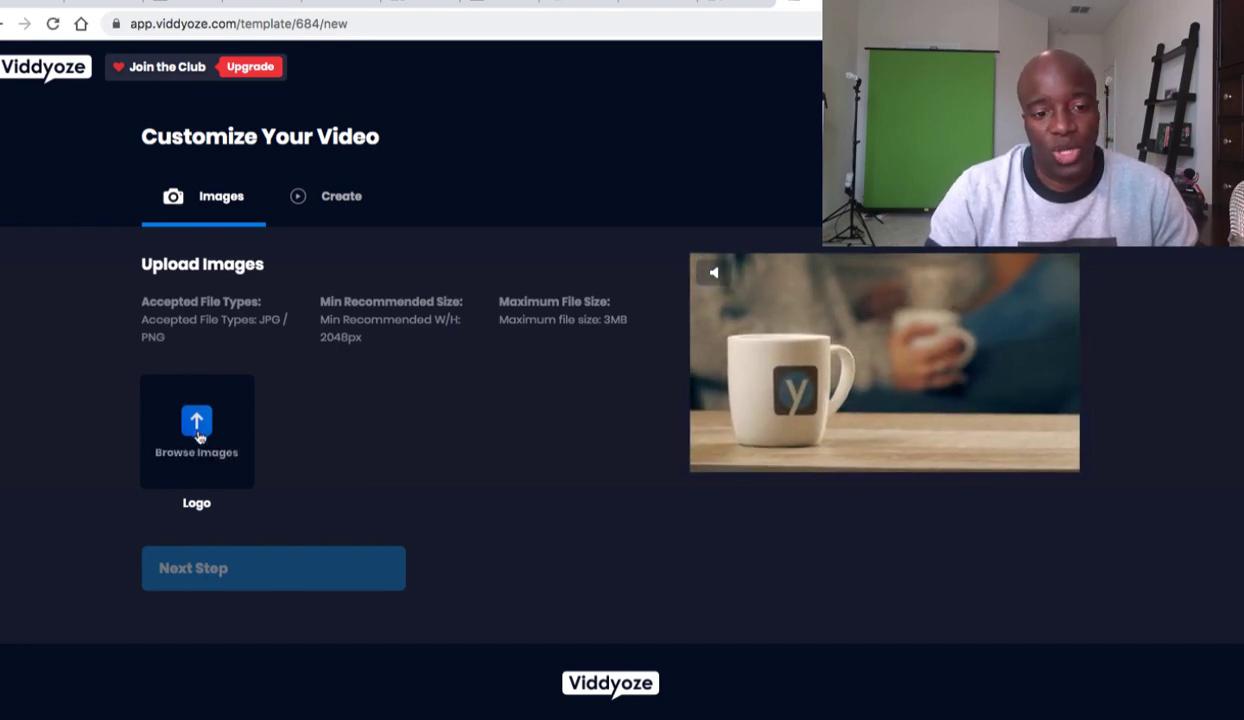
click(197, 431)
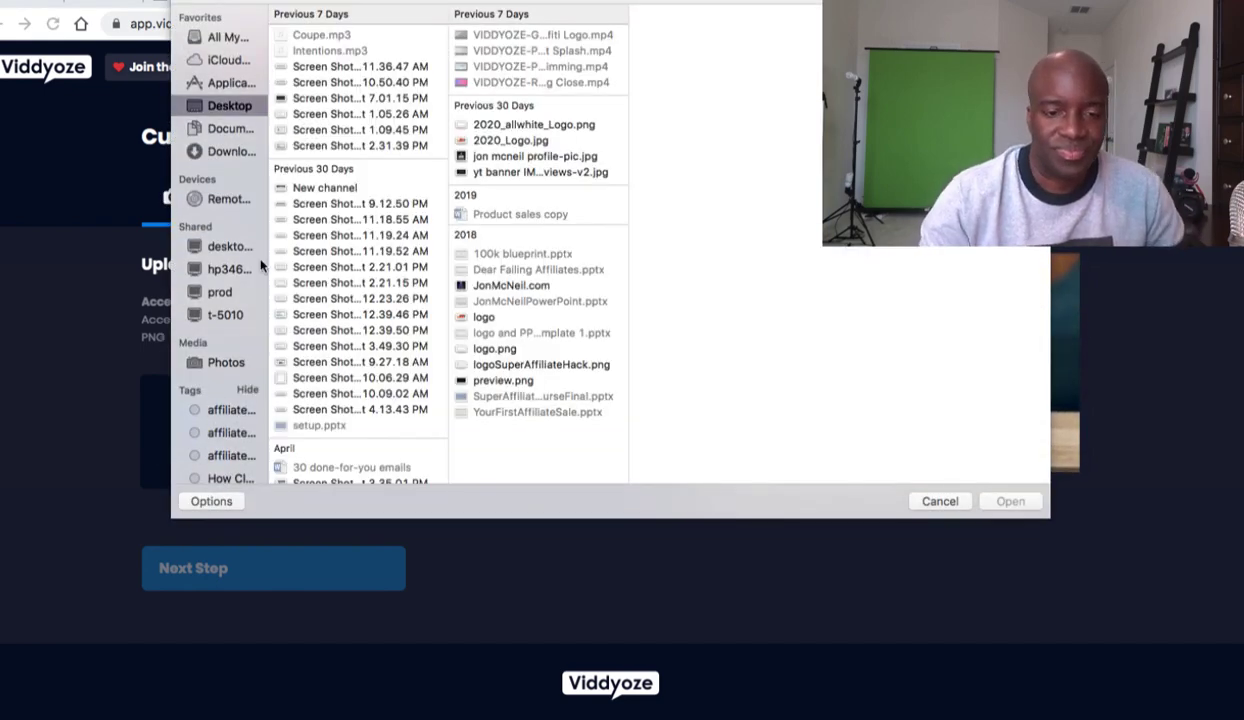
click(510, 140)
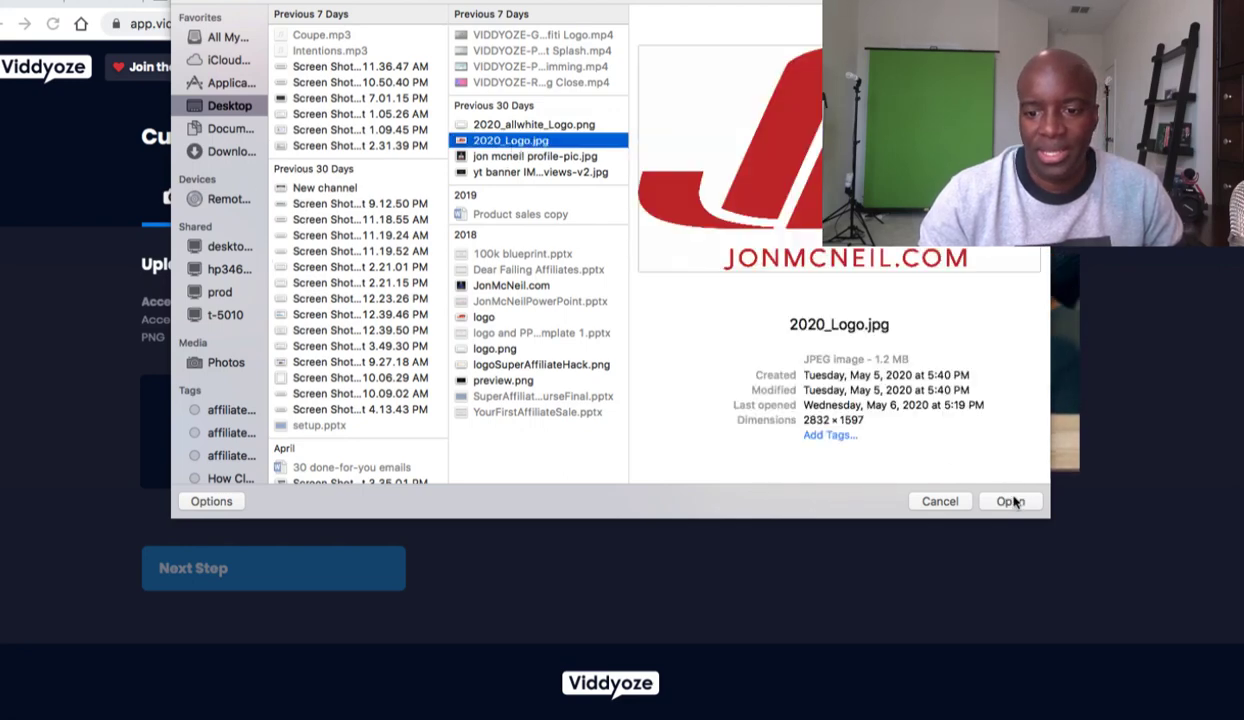
click(1009, 501)
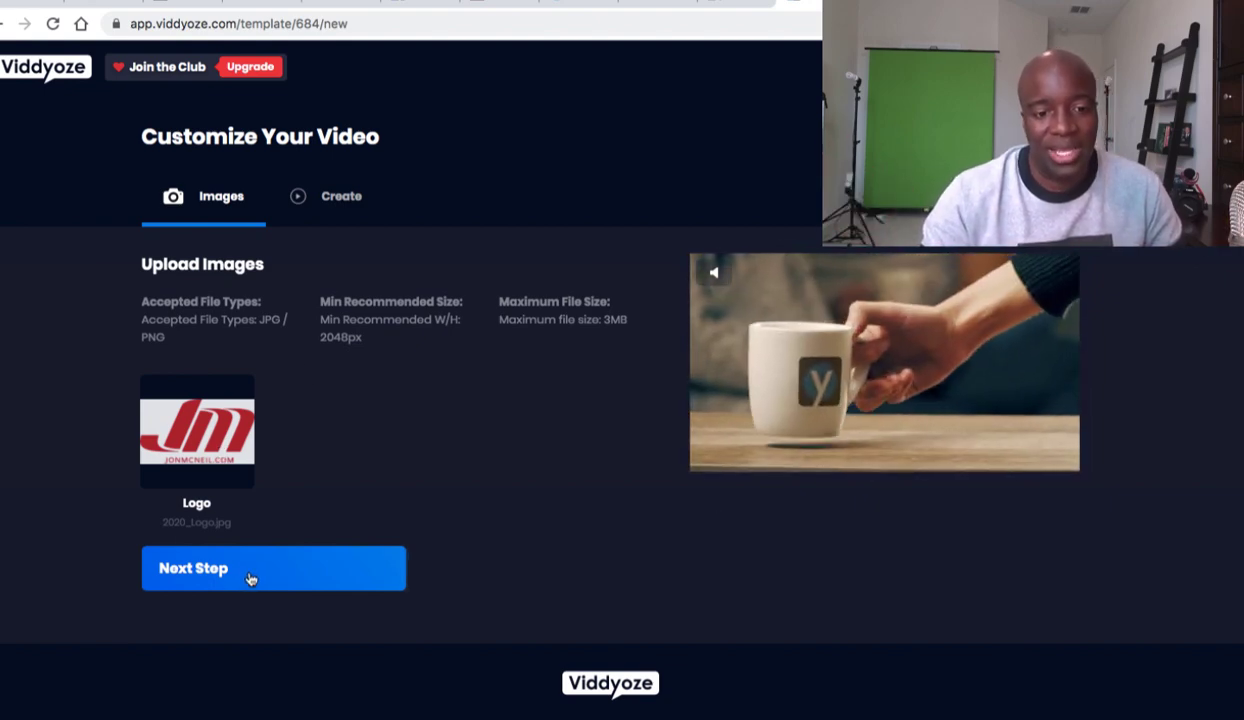
Advance to the create step and check the JM logo across preview frames
click(273, 568)
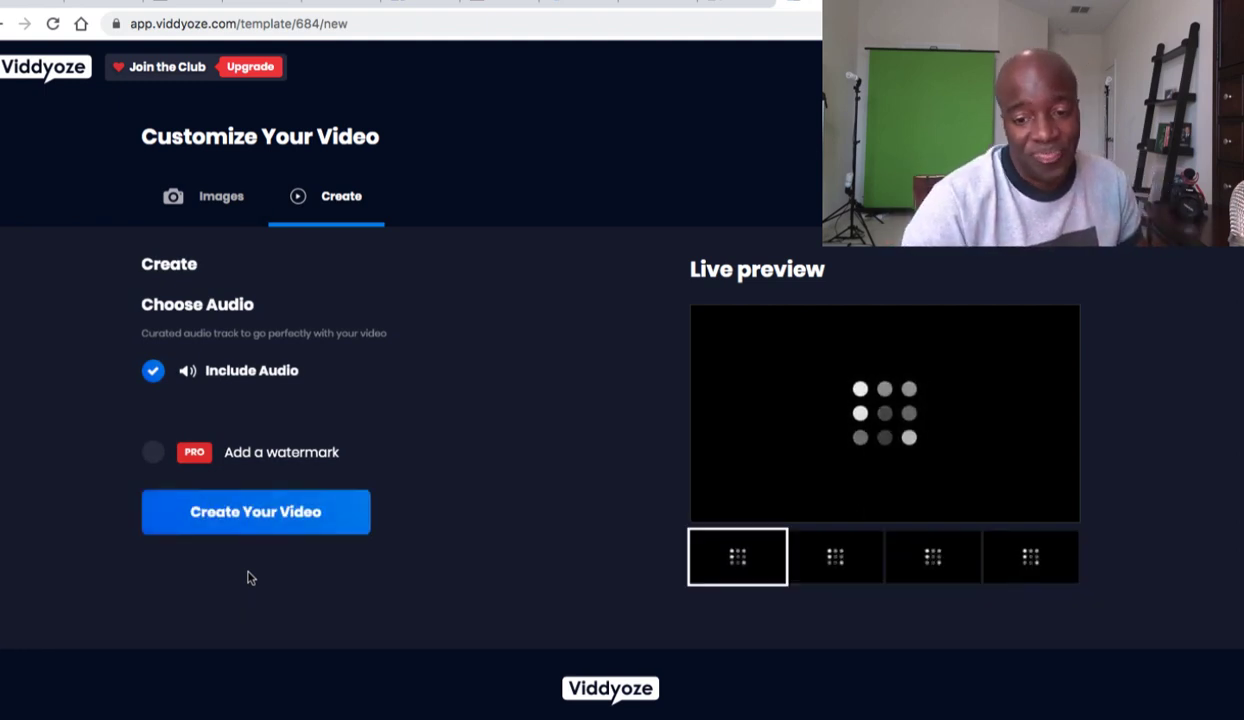
mouse_move(447, 350)
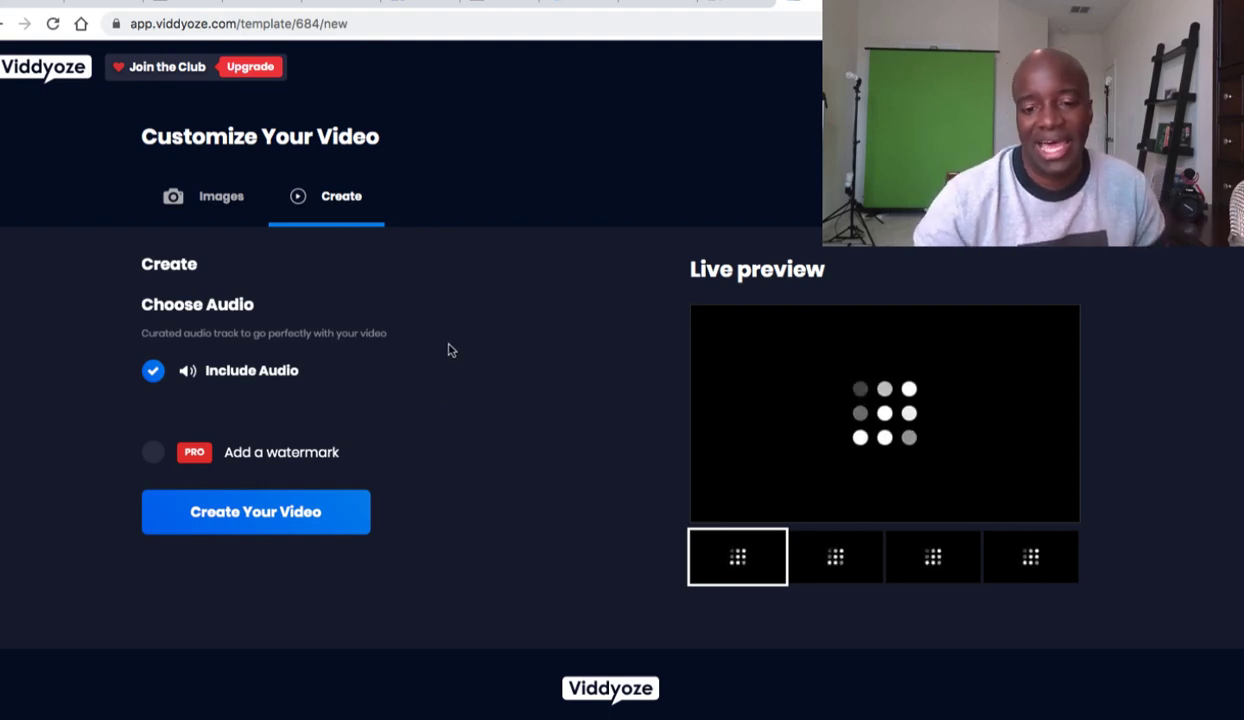
scroll(down, 3)
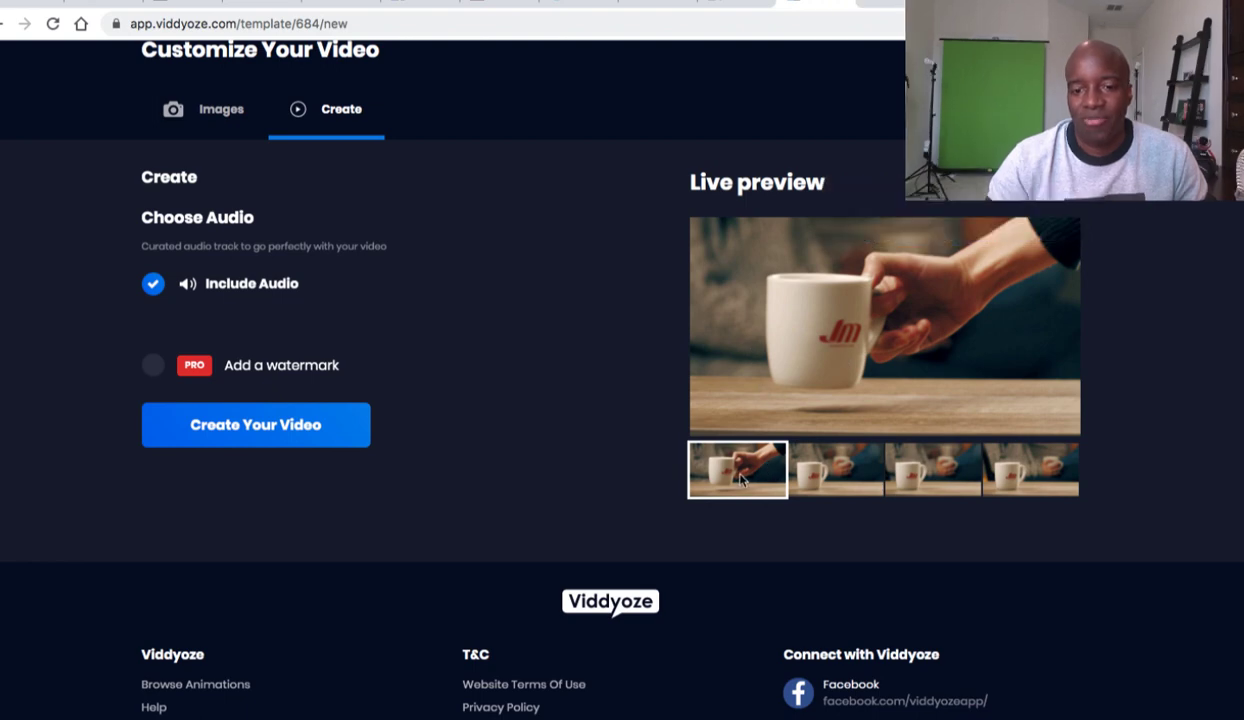
mouse_move(828, 470)
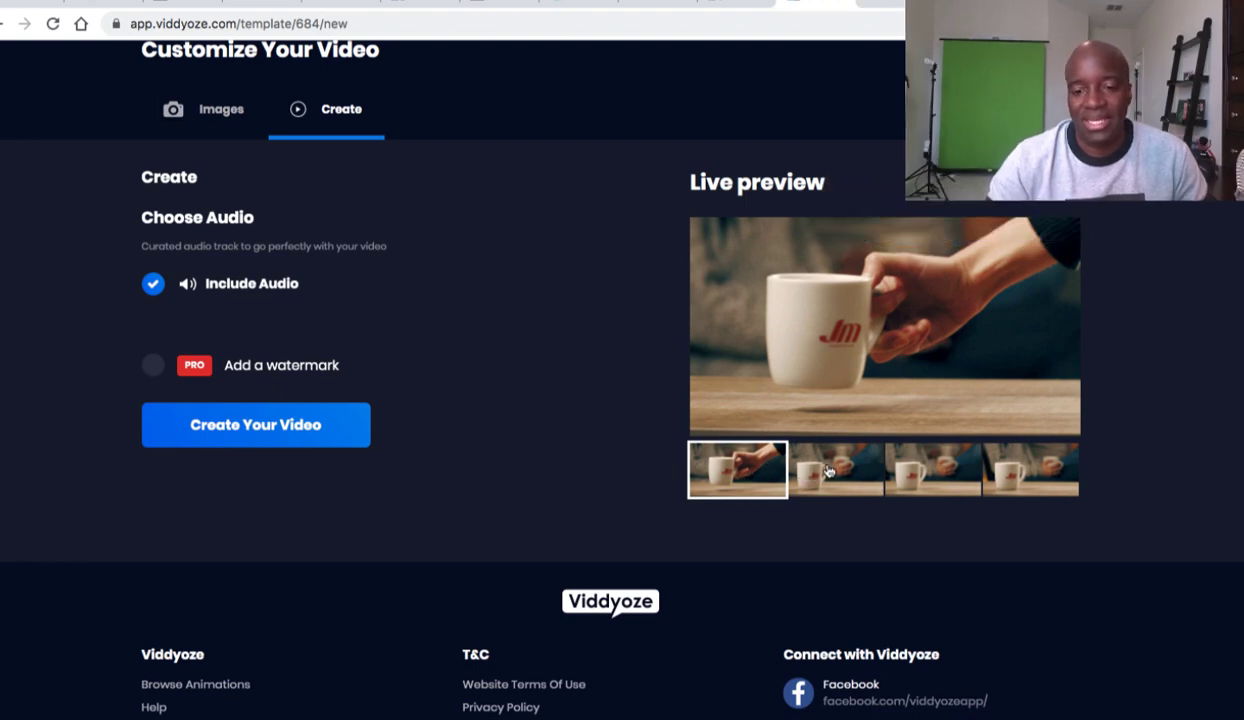
click(836, 470)
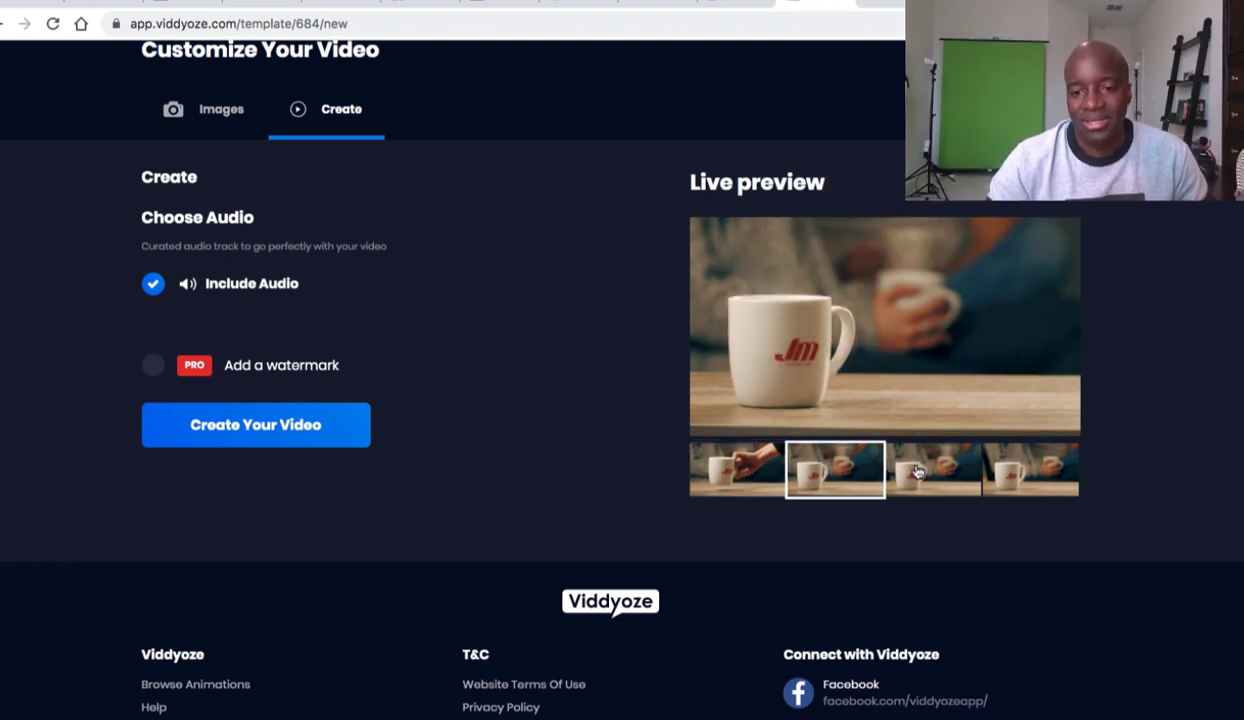
click(1031, 470)
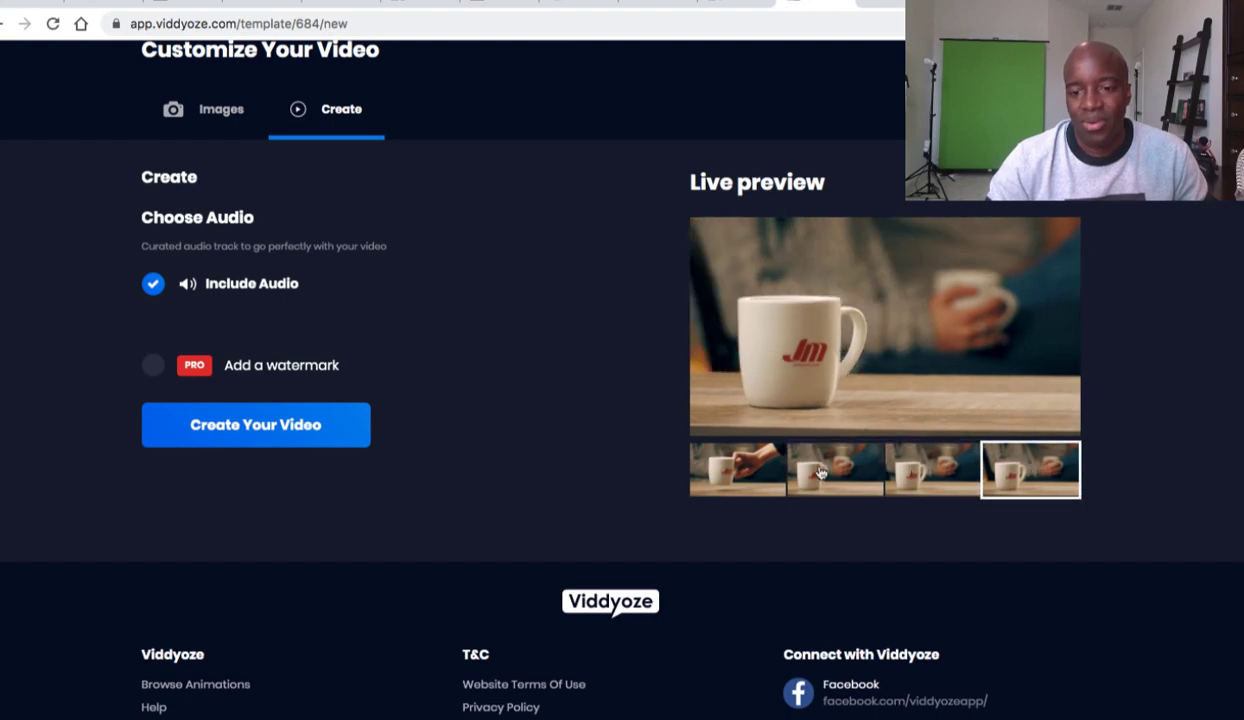
mouse_move(755, 480)
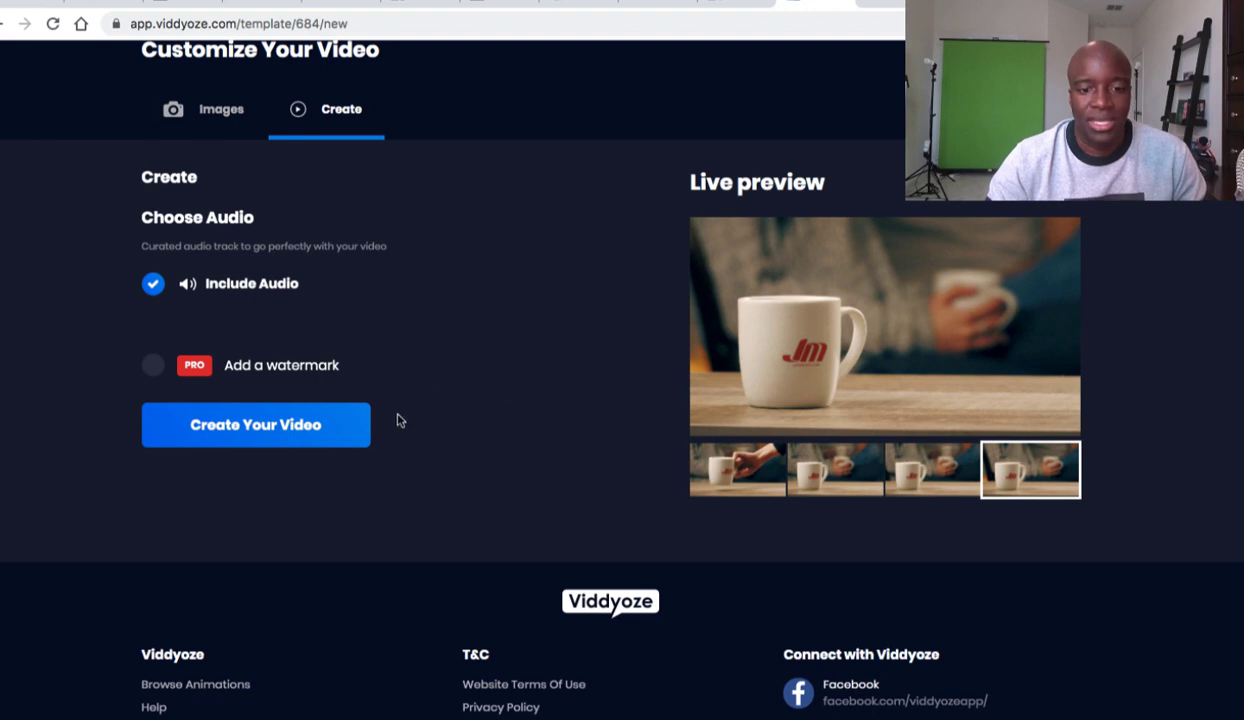
scroll(up, 3)
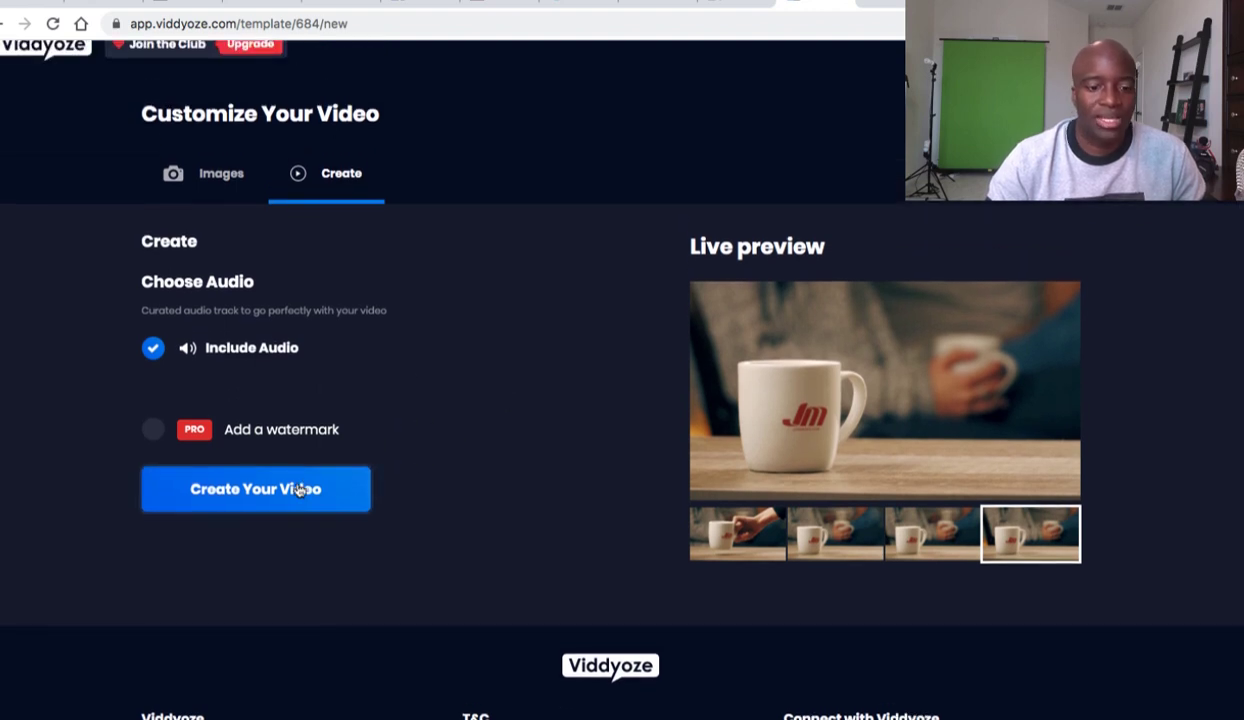
Render the Coffee Cup Type 2 video with the JM logo
click(255, 489)
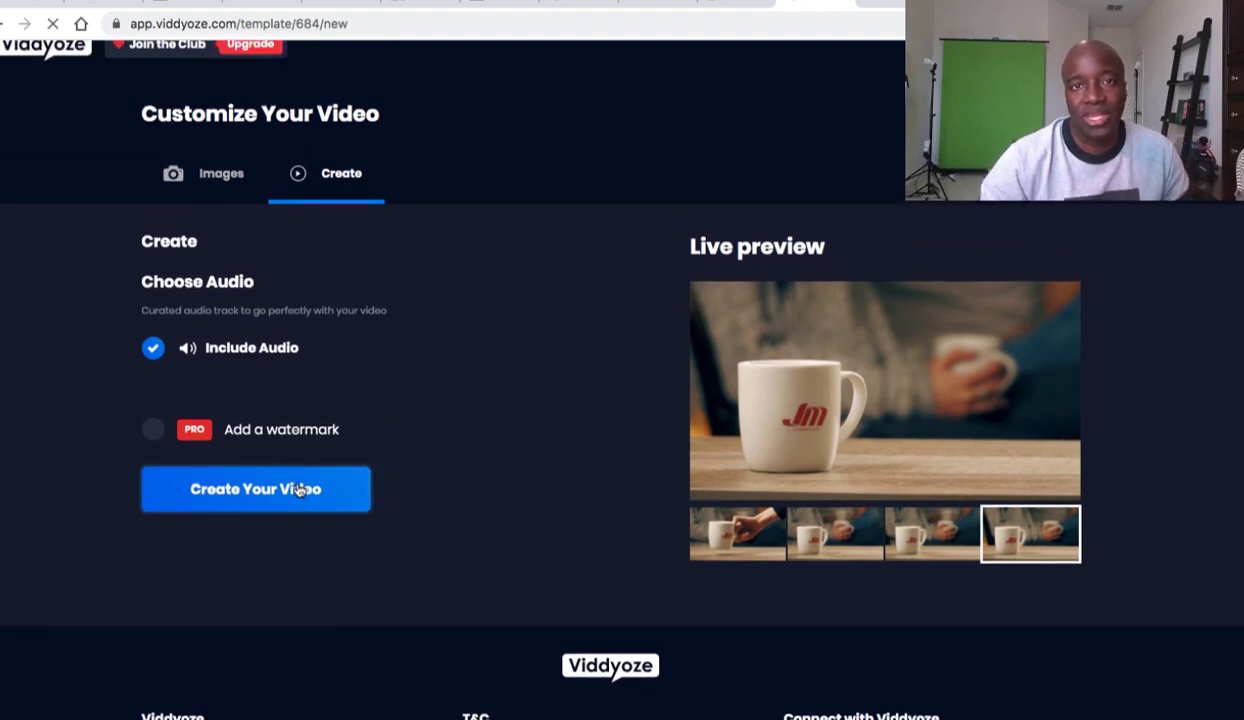
click(255, 489)
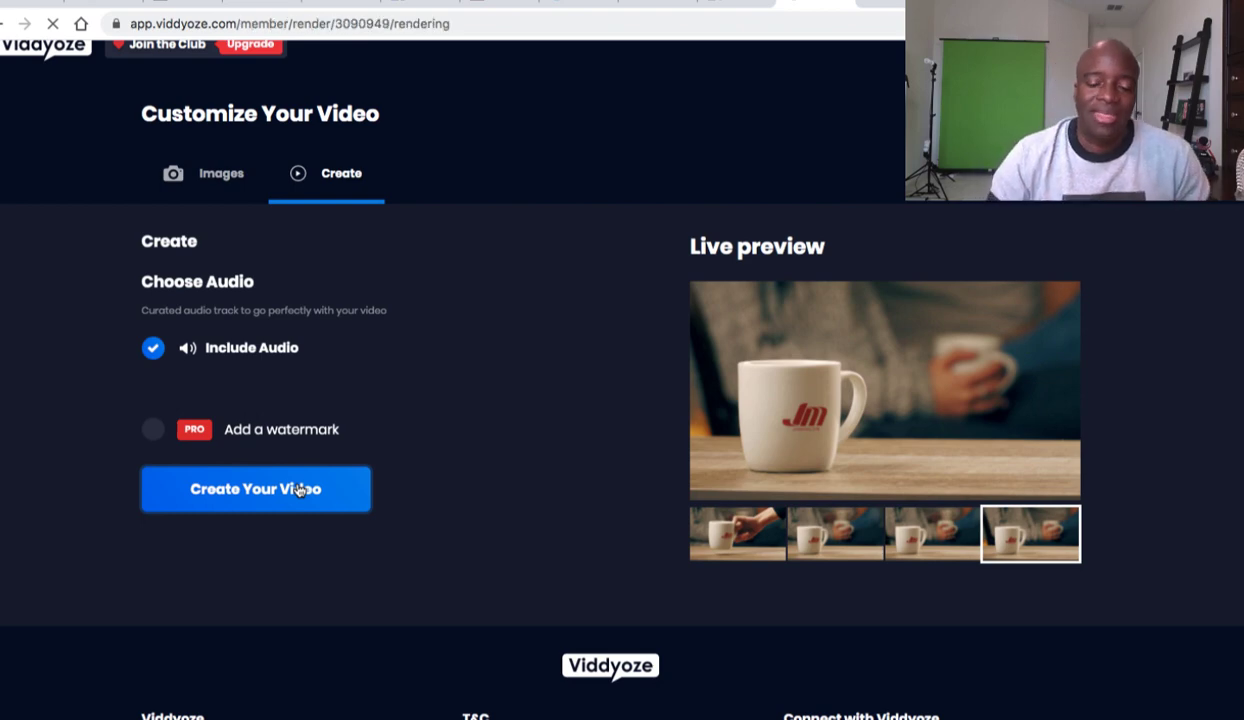
click(255, 489)
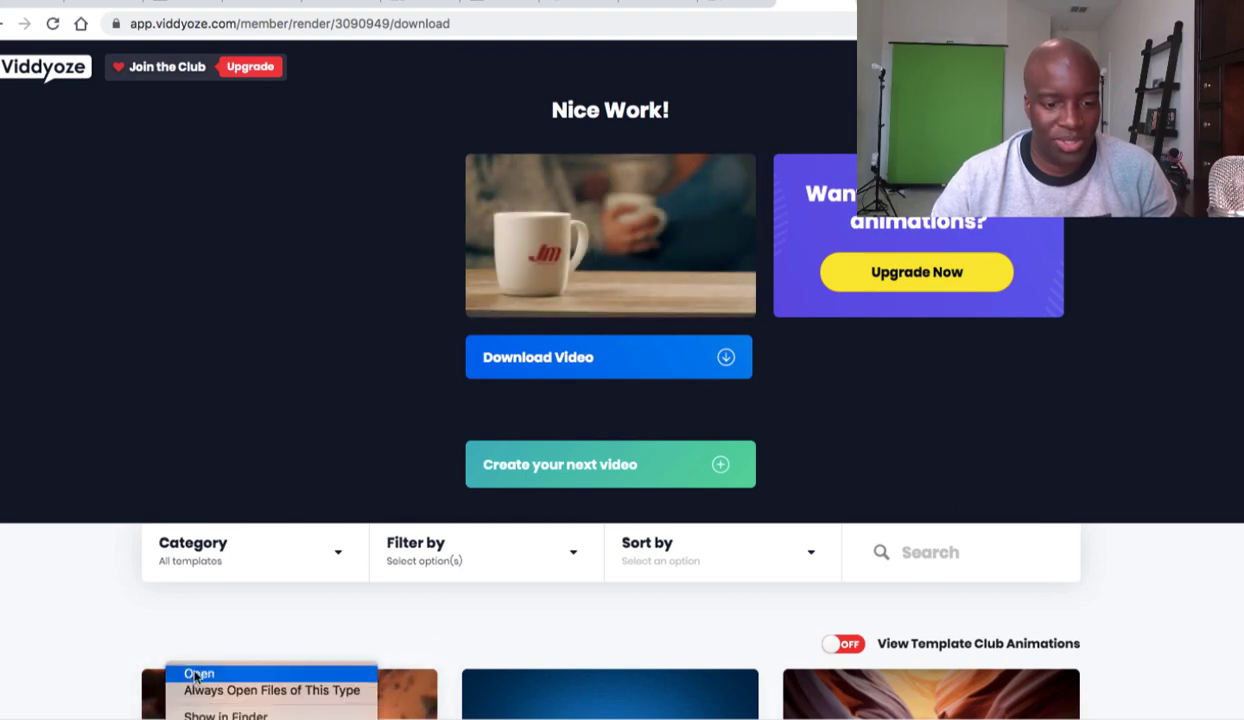
Open VIDDYOZE-Coffee Cup Type 2.mp4 in QuickTime Player and play it
click(198, 672)
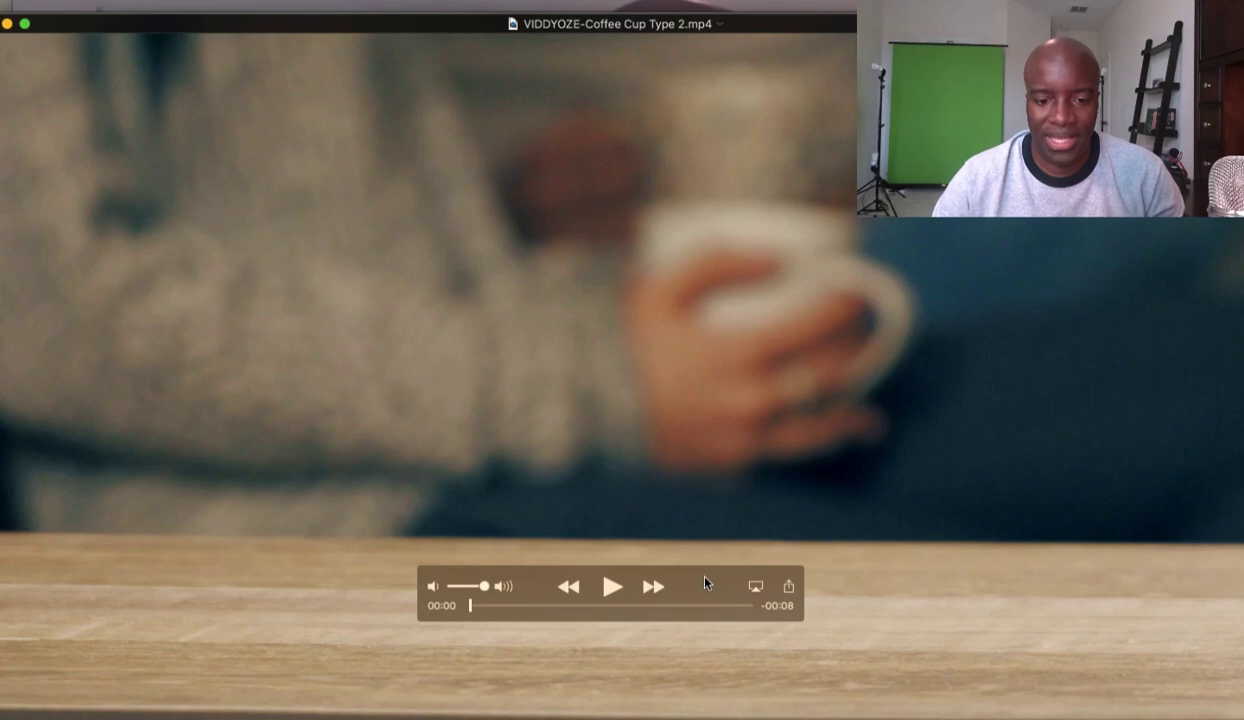
click(613, 586)
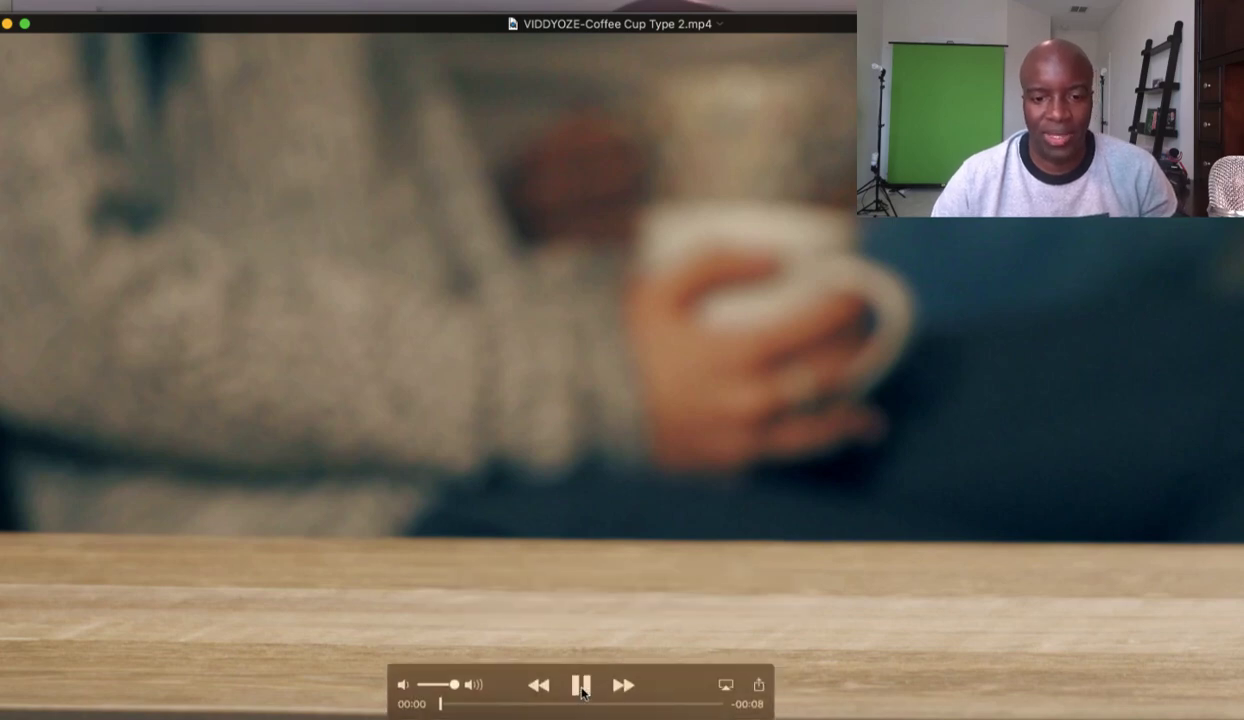